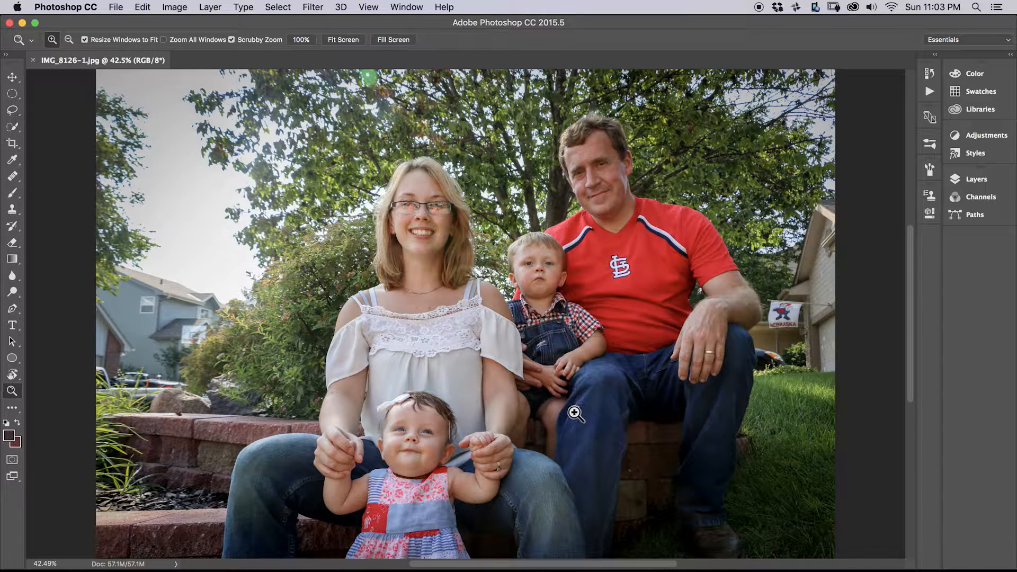
mouse_move(463, 229)
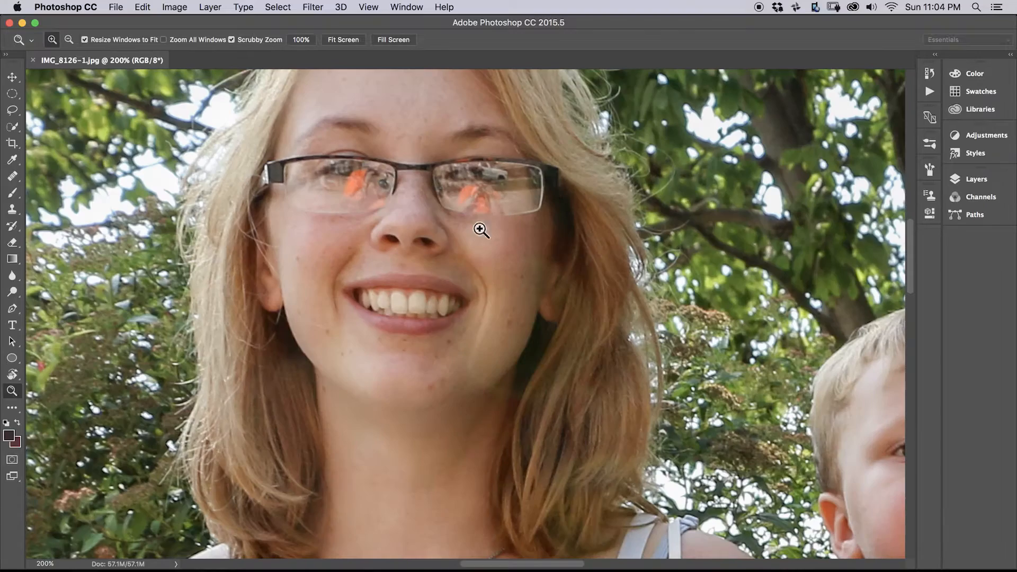
Zoom in close on the woman's glasses to see the orange lens reflections.
left_click(481, 230)
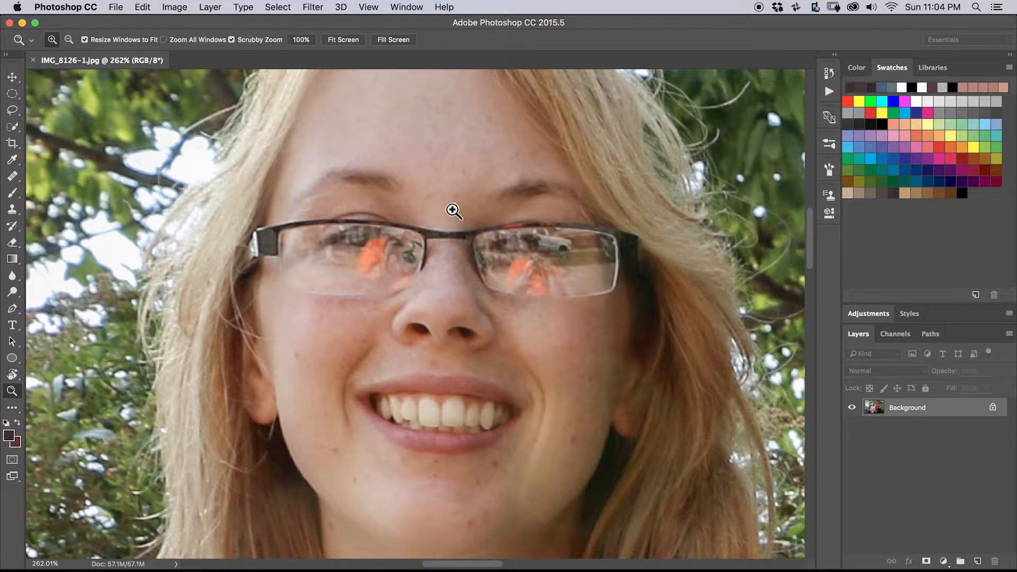
mouse_move(420, 202)
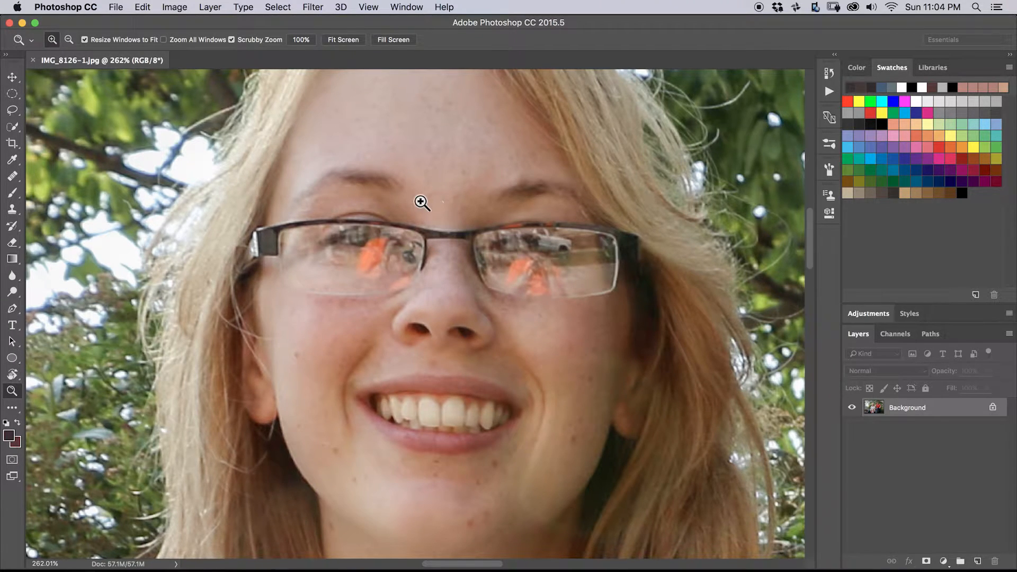
mouse_move(450, 216)
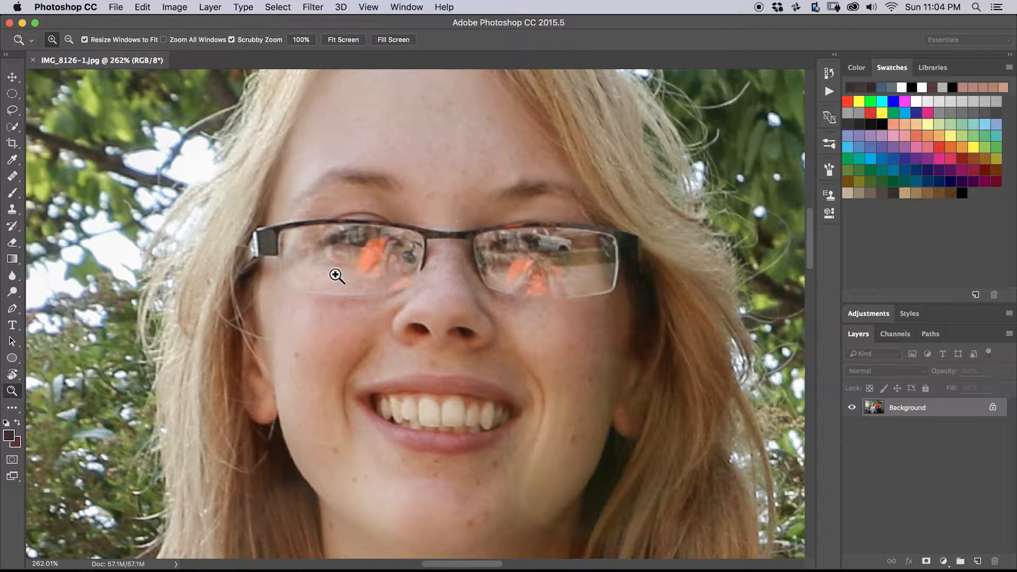
Clone sampled skin over the orange reflections in the left and right lenses.
left_click(12, 209)
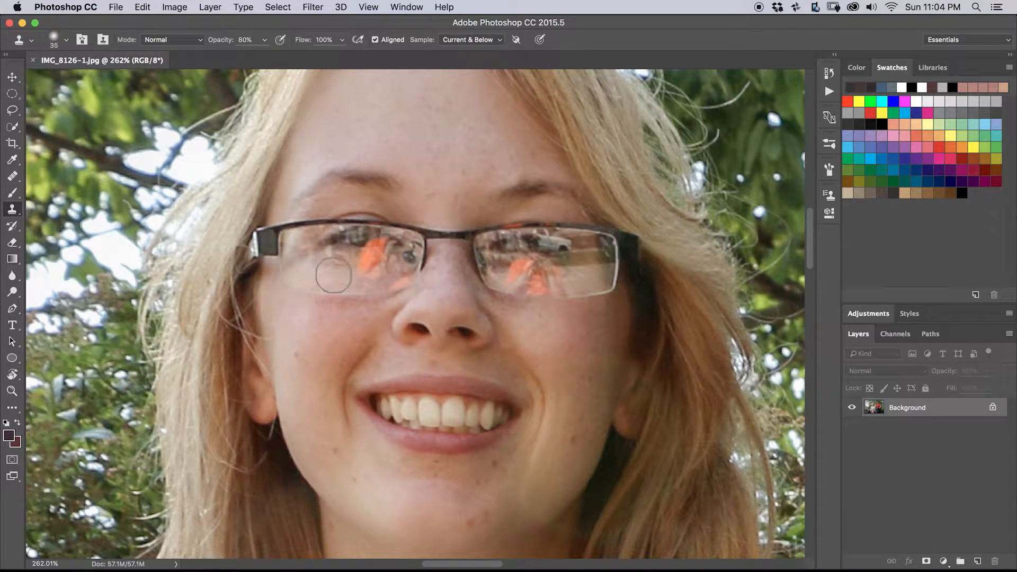
mouse_move(330, 277)
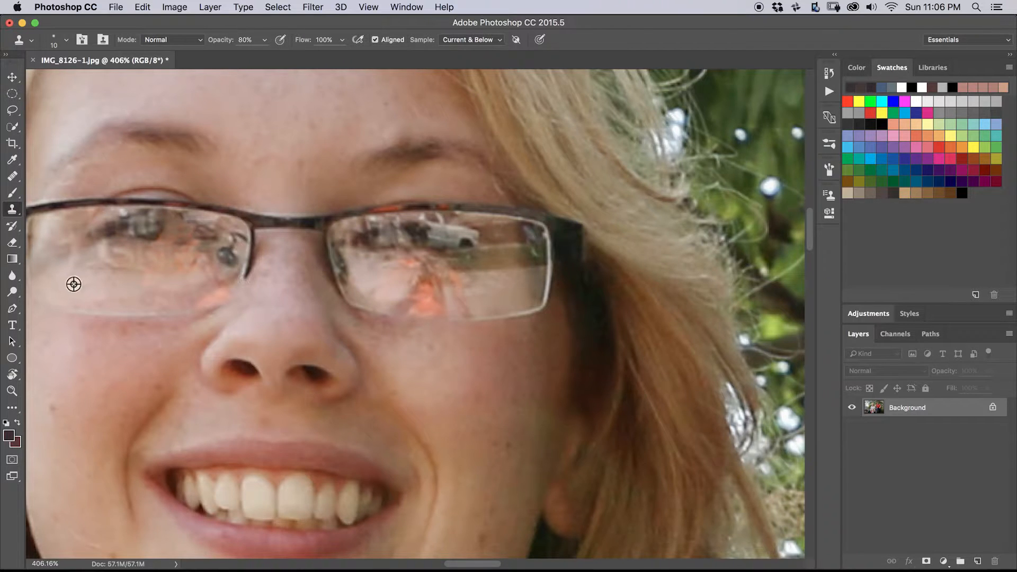
left_click(407, 277)
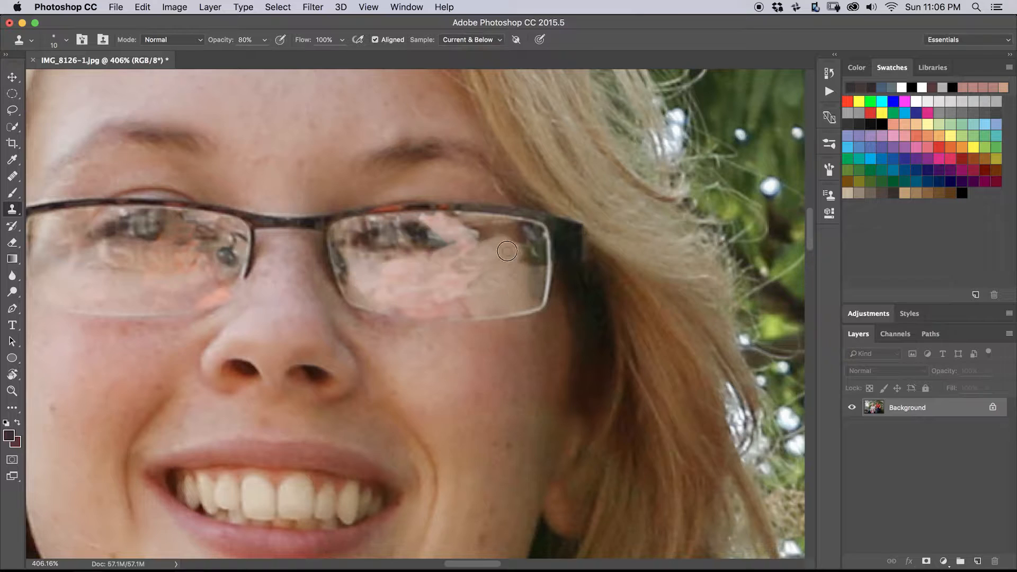
left_click(507, 252)
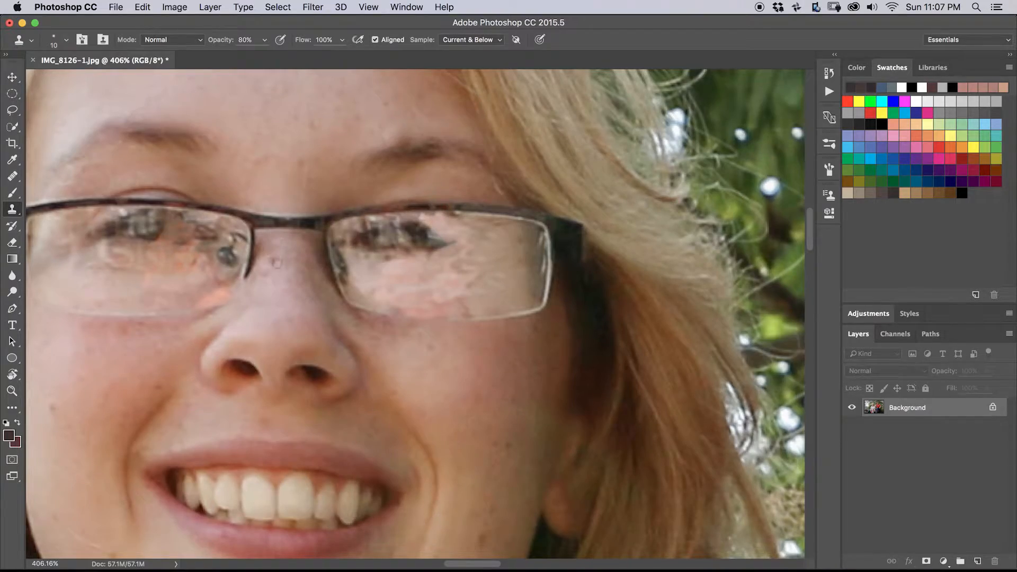
left_click(12, 391)
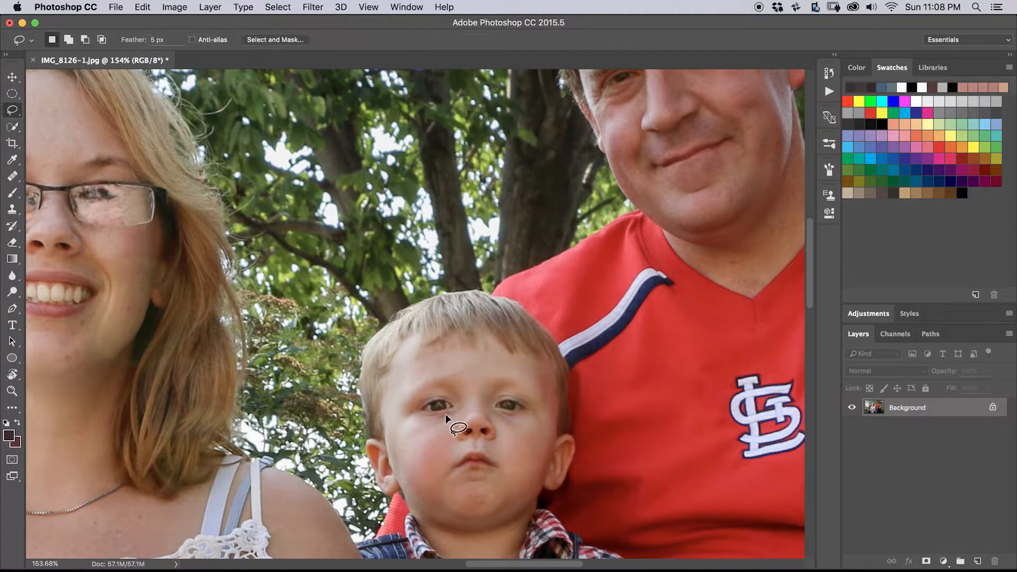
mouse_move(447, 397)
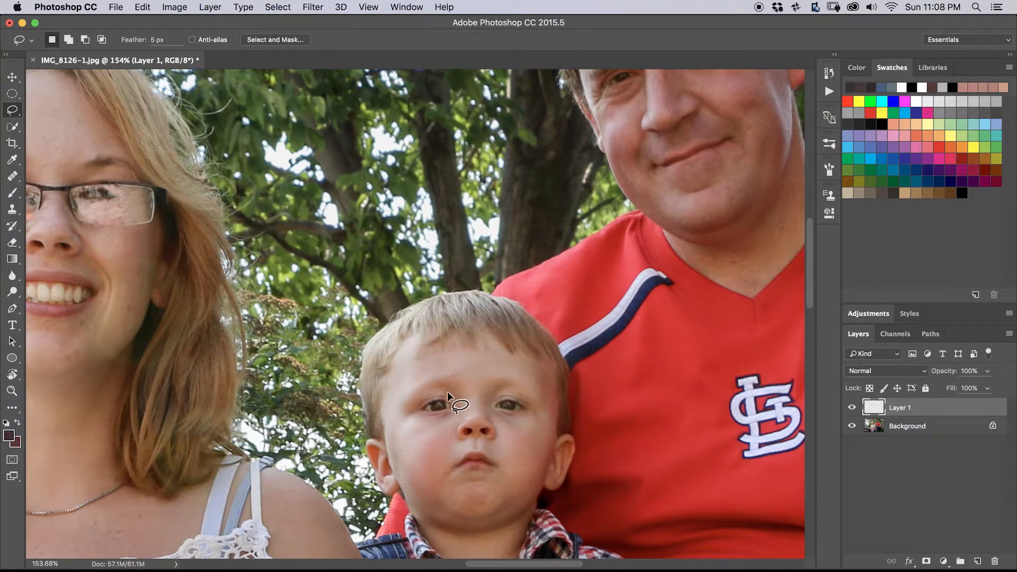
Move the copied eye onto one eye and return to the original eye layer to adjust it.
left_click(12, 76)
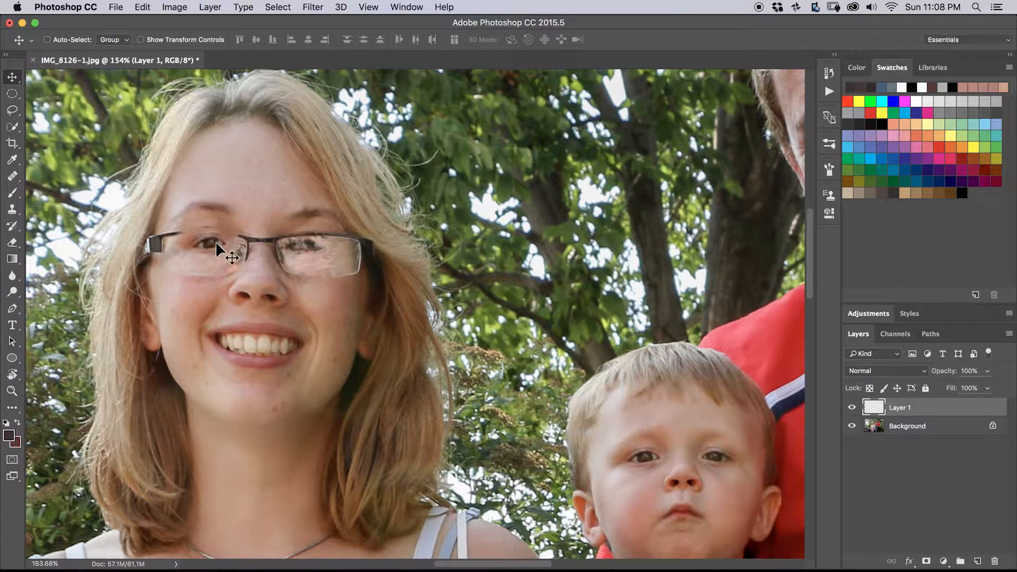
mouse_move(266, 268)
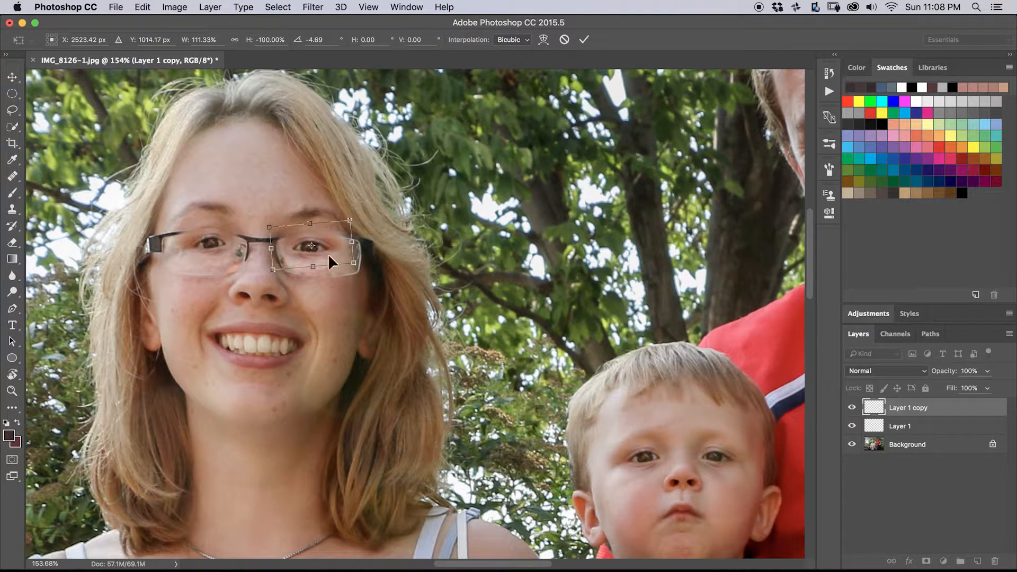
mouse_move(506, 321)
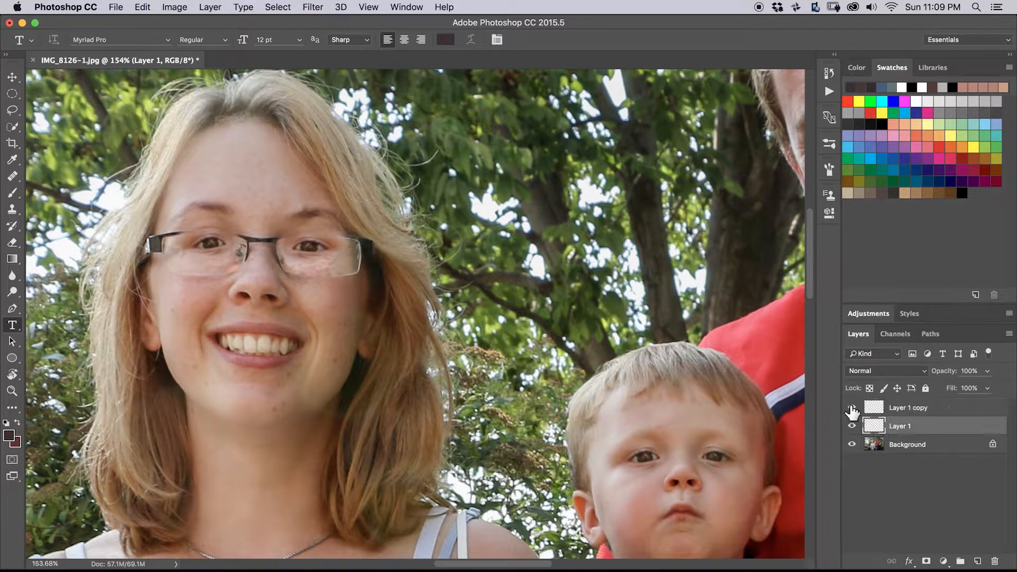
left_click(852, 407)
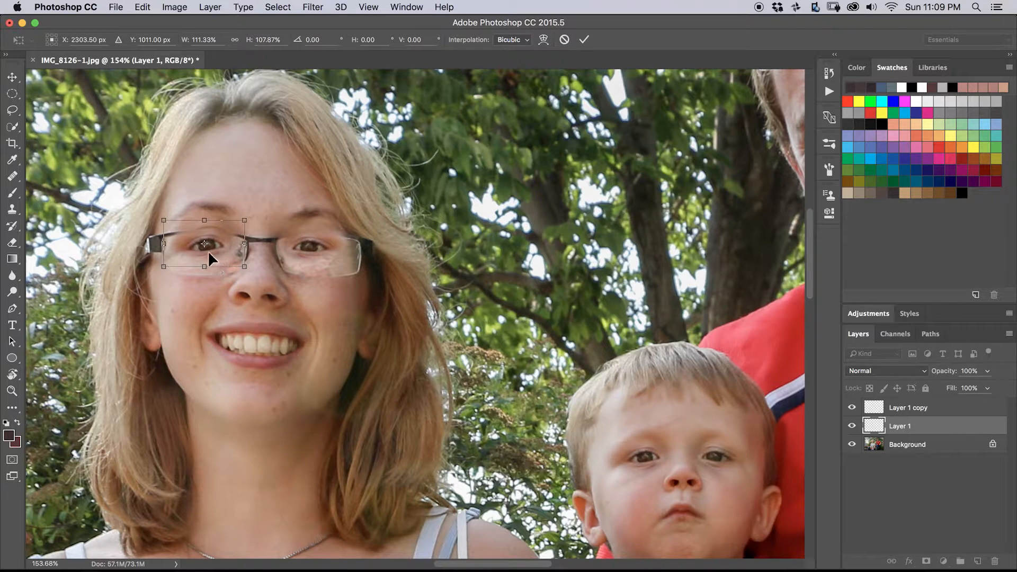
Nudge each eye patch into its lens and lower the left eye layer's opacity.
left_click_drag(204, 243, 208, 244)
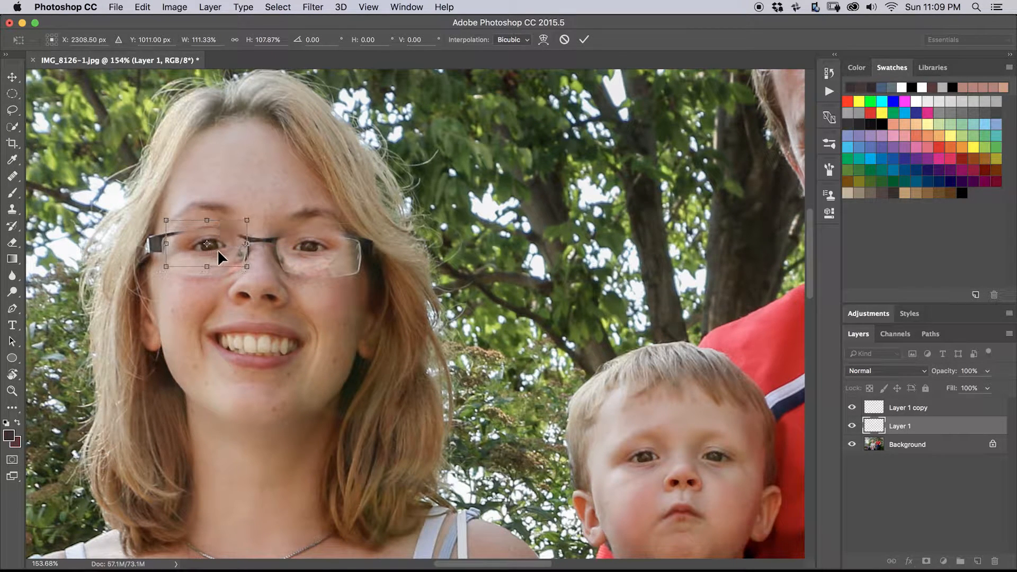
left_click(12, 325)
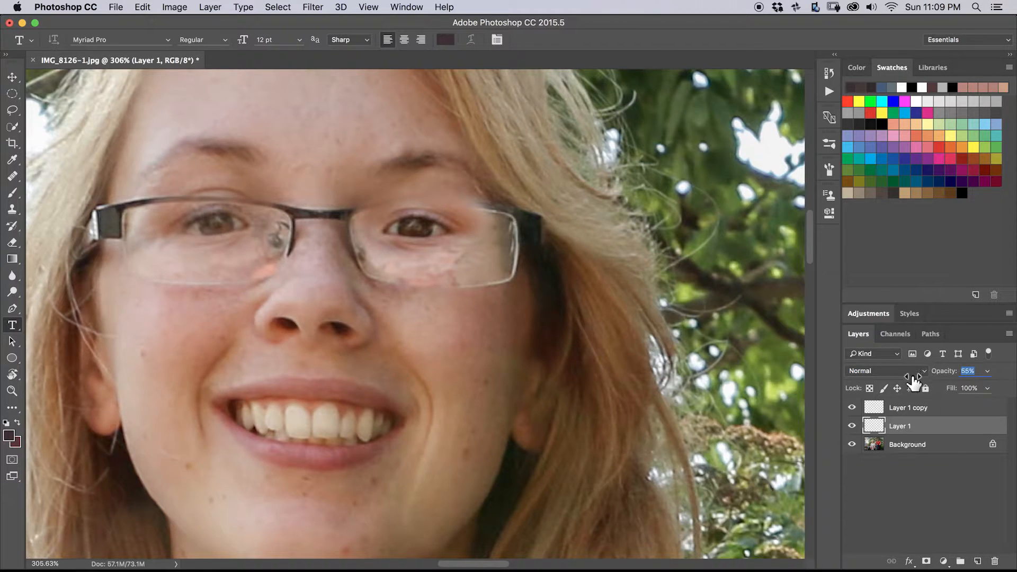
left_click(12, 77)
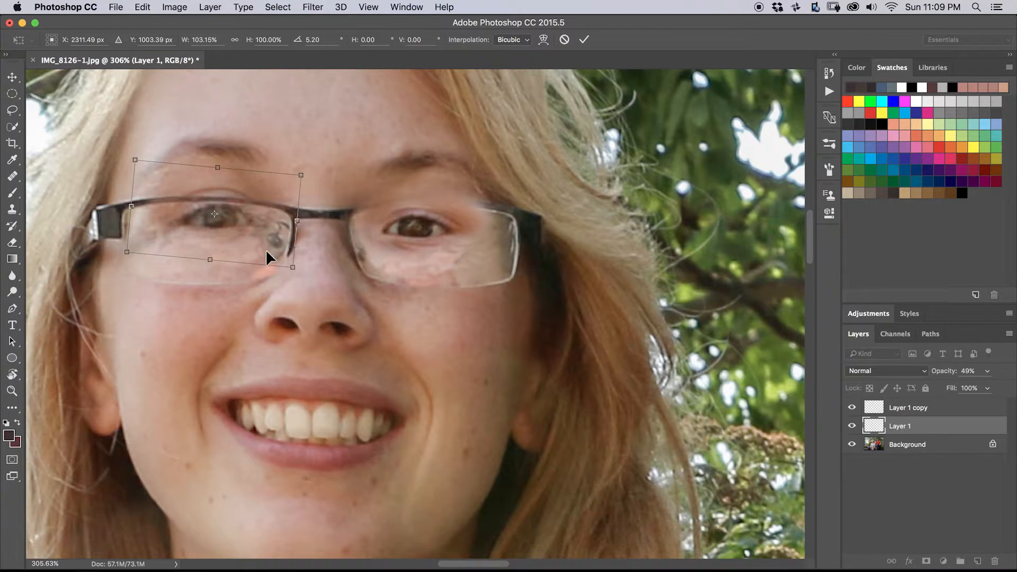
mouse_move(250, 244)
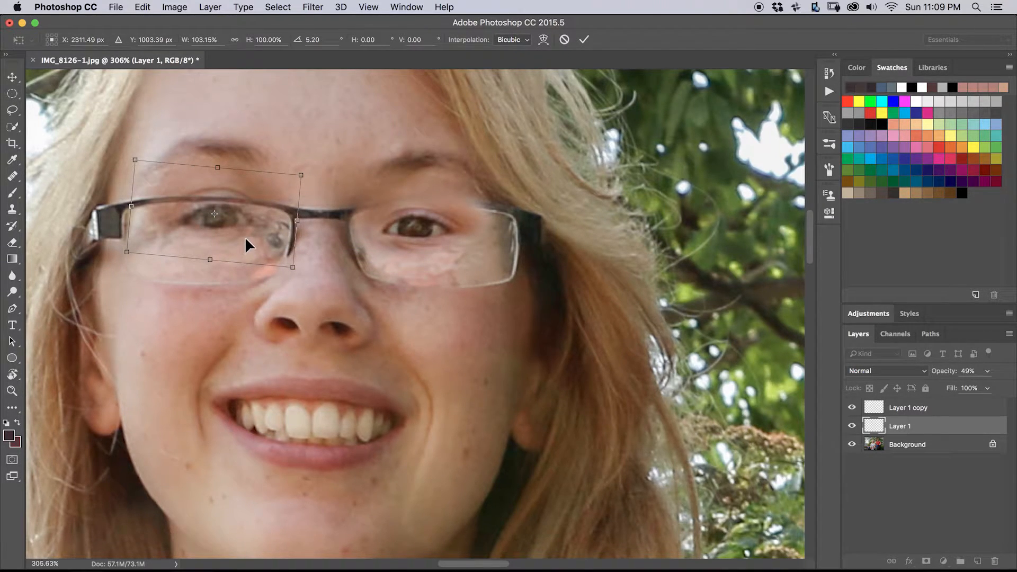
mouse_move(310, 213)
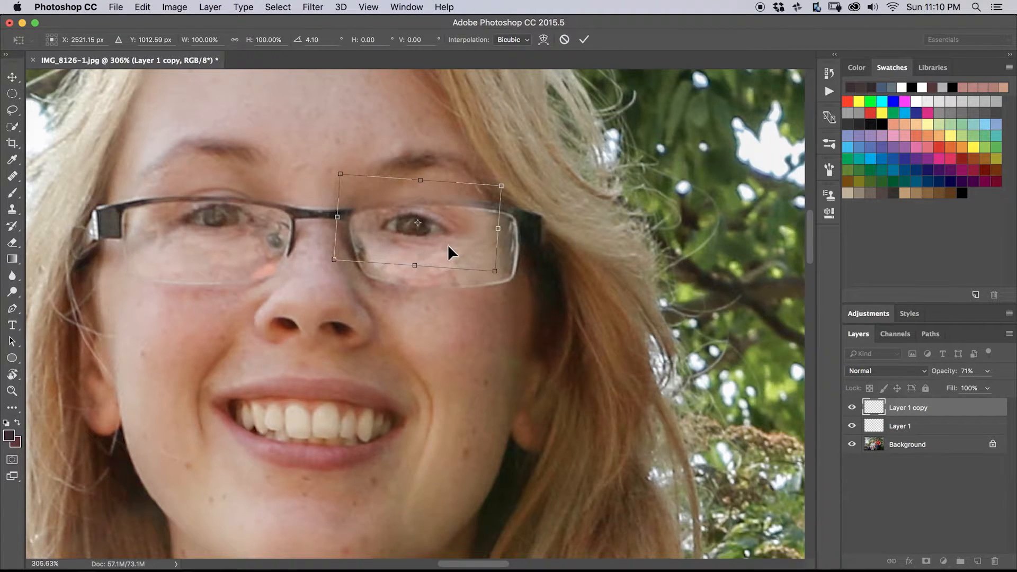
mouse_move(421, 255)
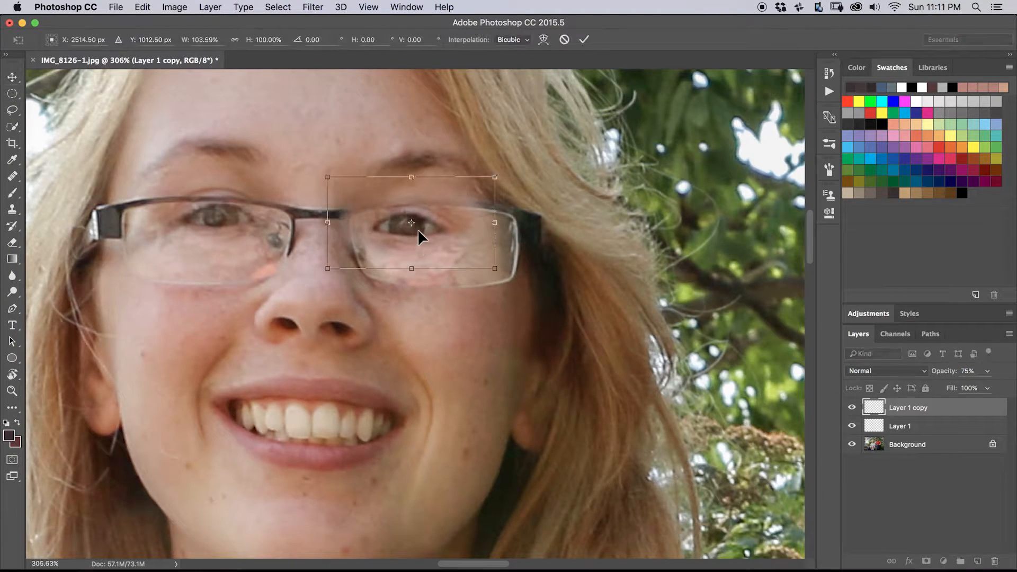
left_click_drag(412, 222, 416, 222)
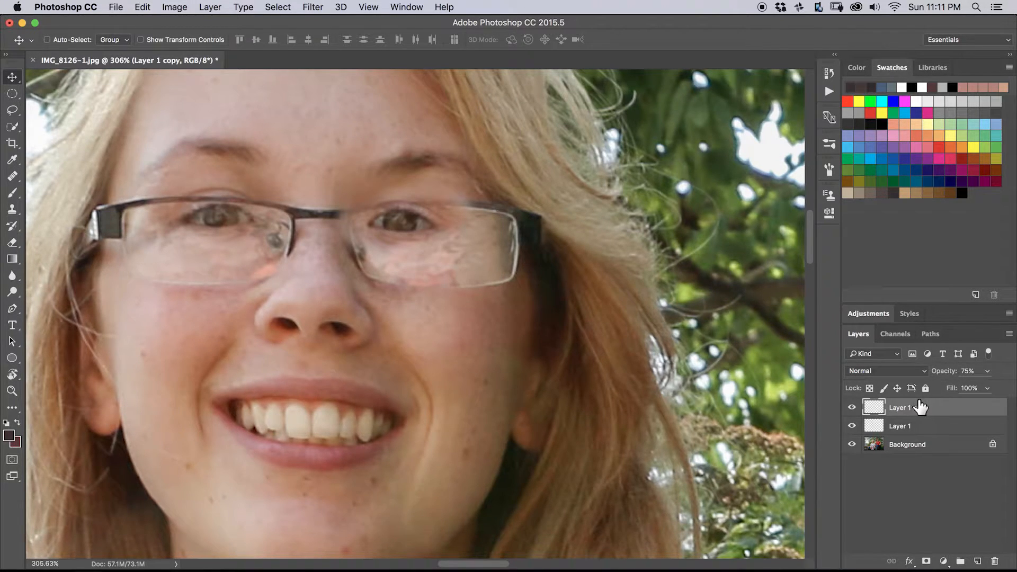
Group Layer 1 and Layer 1 copy with Cmd+G and add a layer mask to the group.
left_click(907, 426)
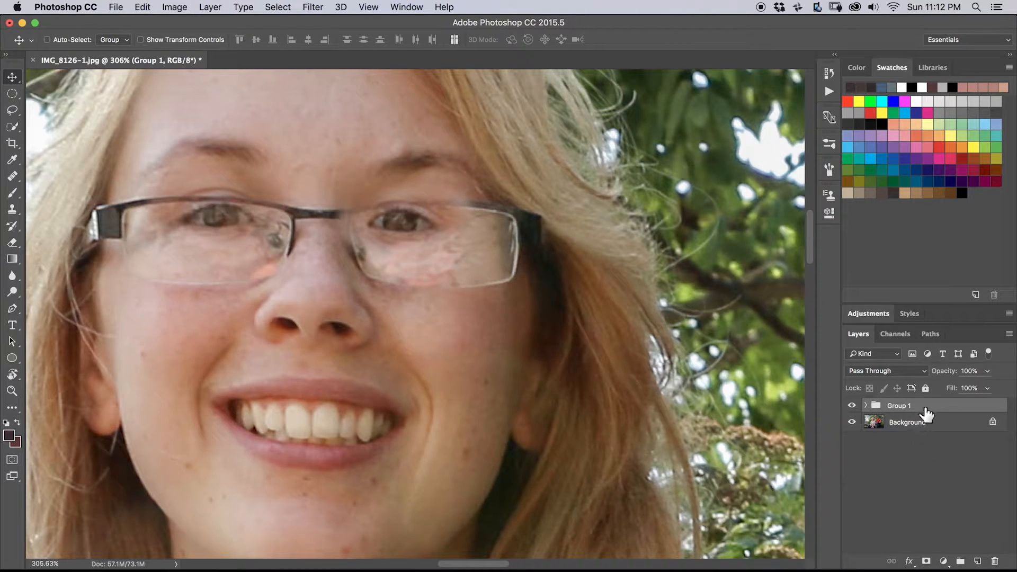
mouse_move(940, 548)
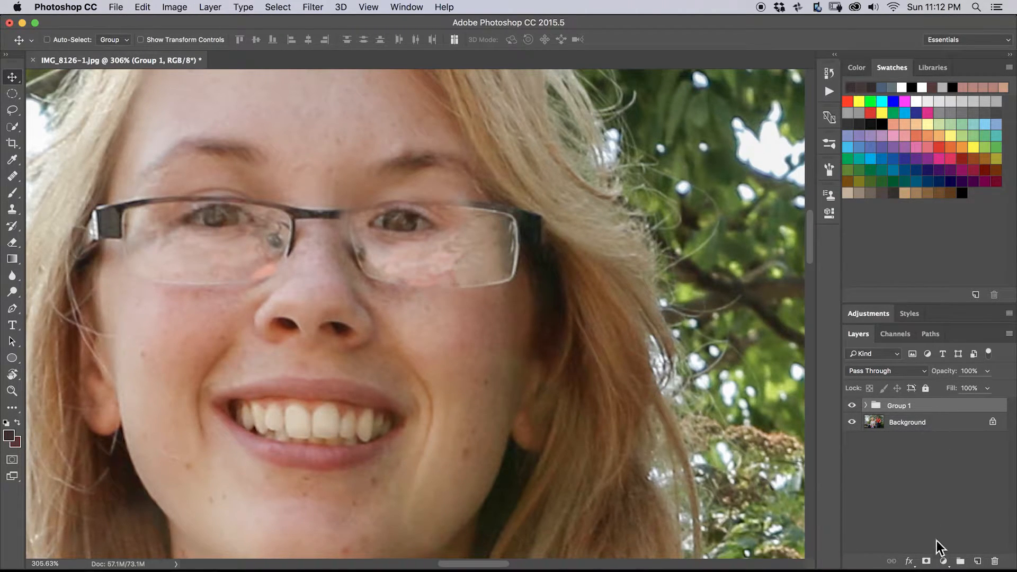
left_click(927, 561)
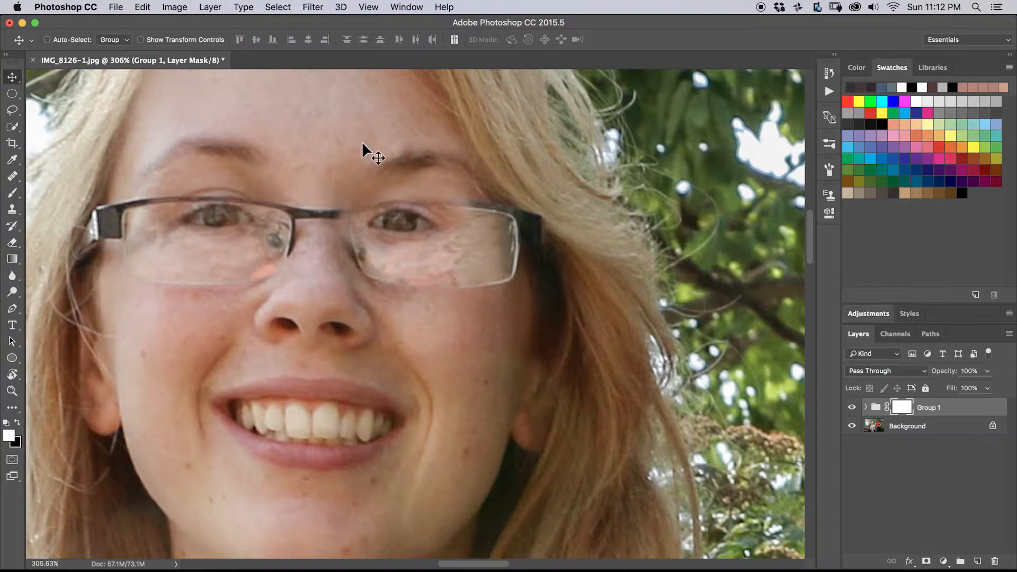
left_click(11, 193)
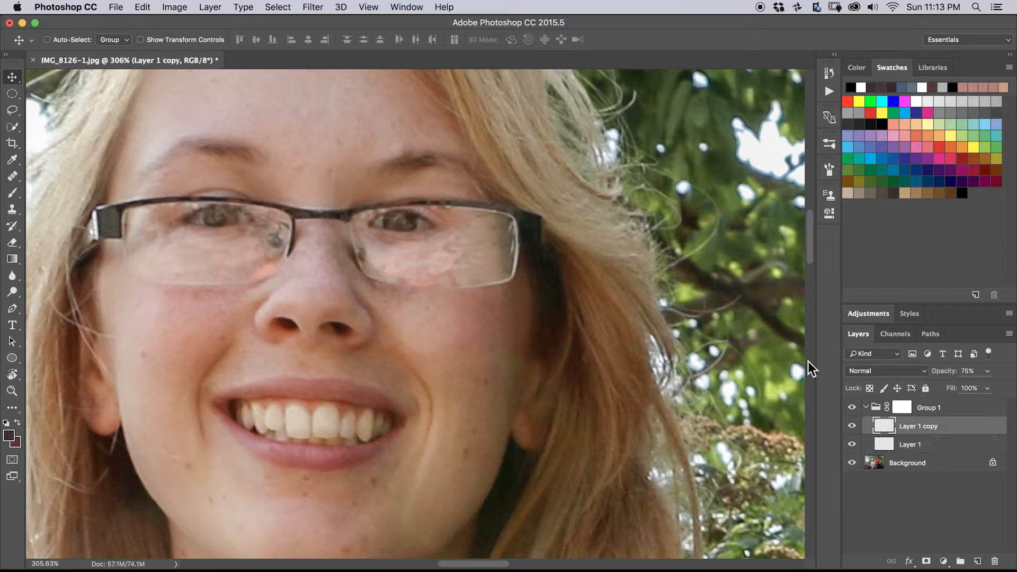
mouse_move(410, 235)
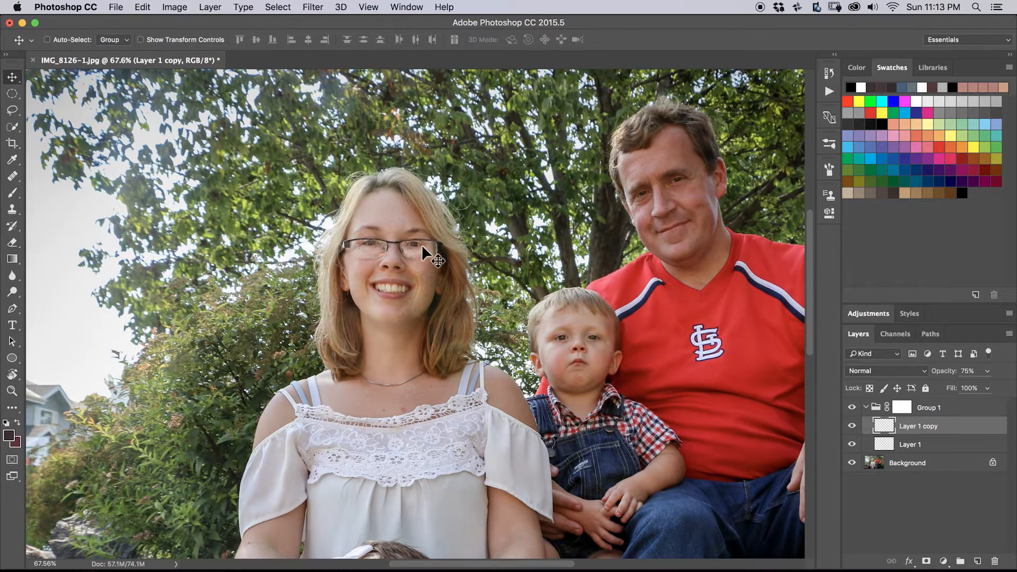
mouse_move(474, 252)
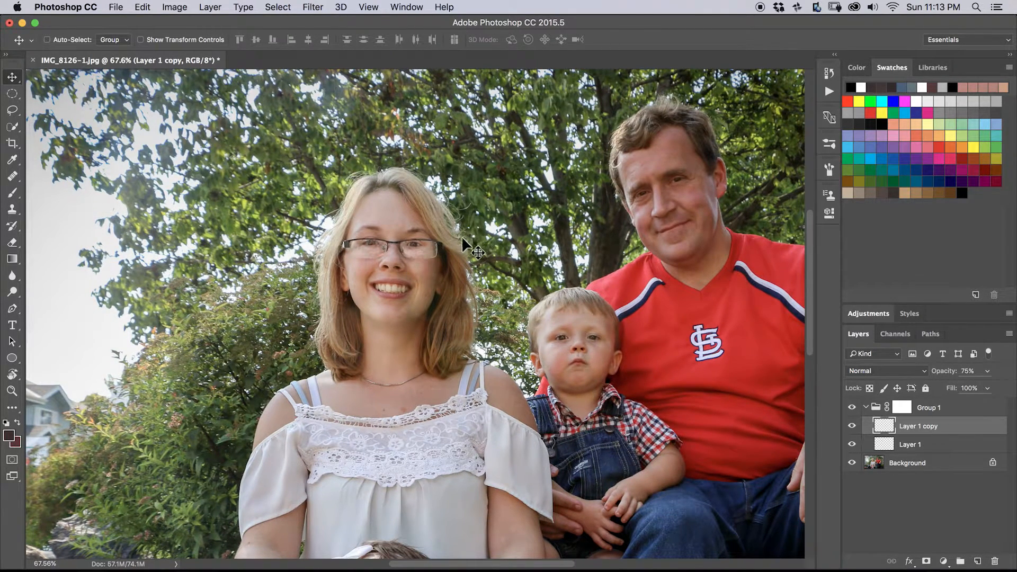
mouse_move(461, 248)
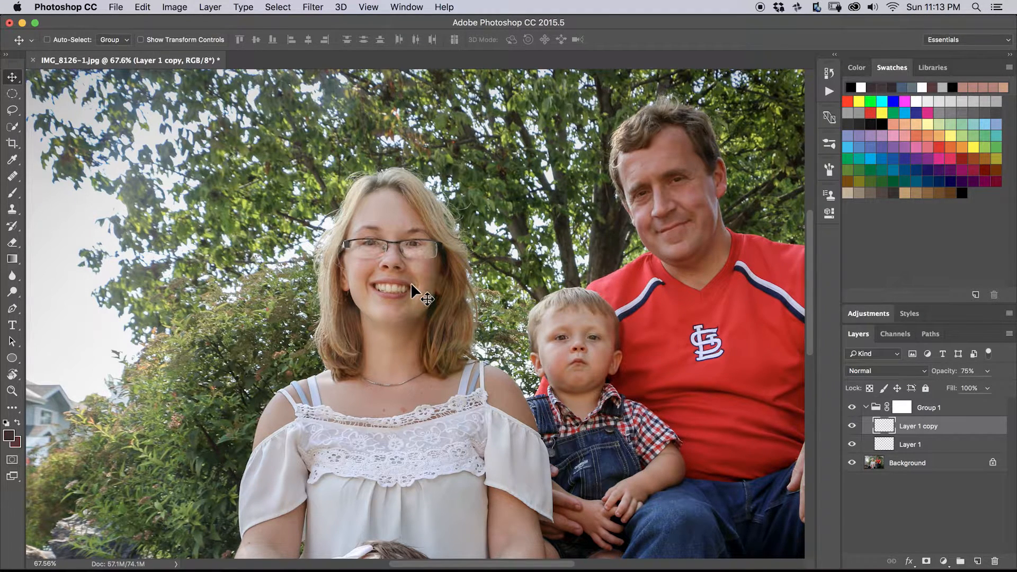
Zoom in on the woman's face and switch to the Spot Healing Brush.
left_click(11, 392)
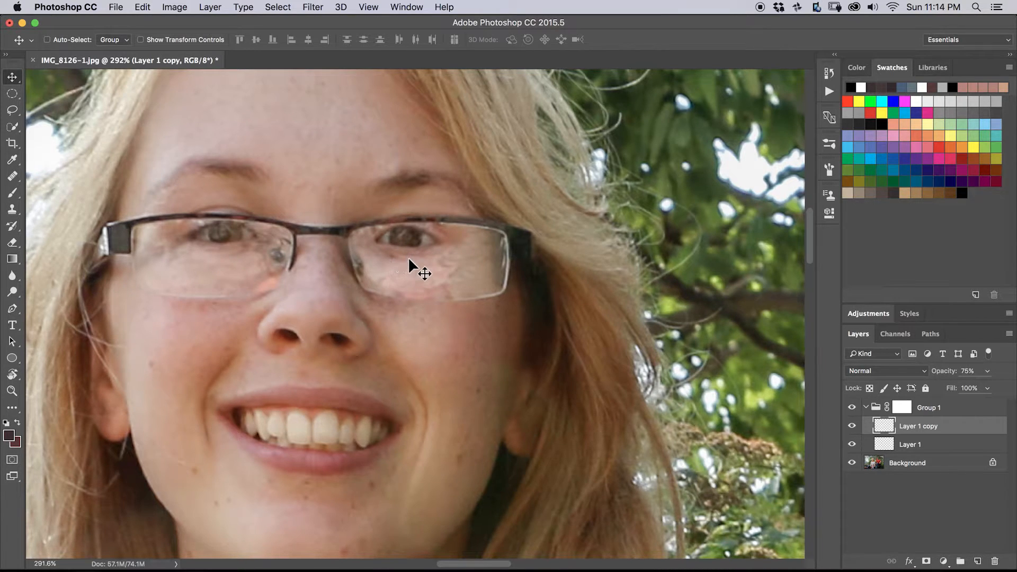
left_click(12, 374)
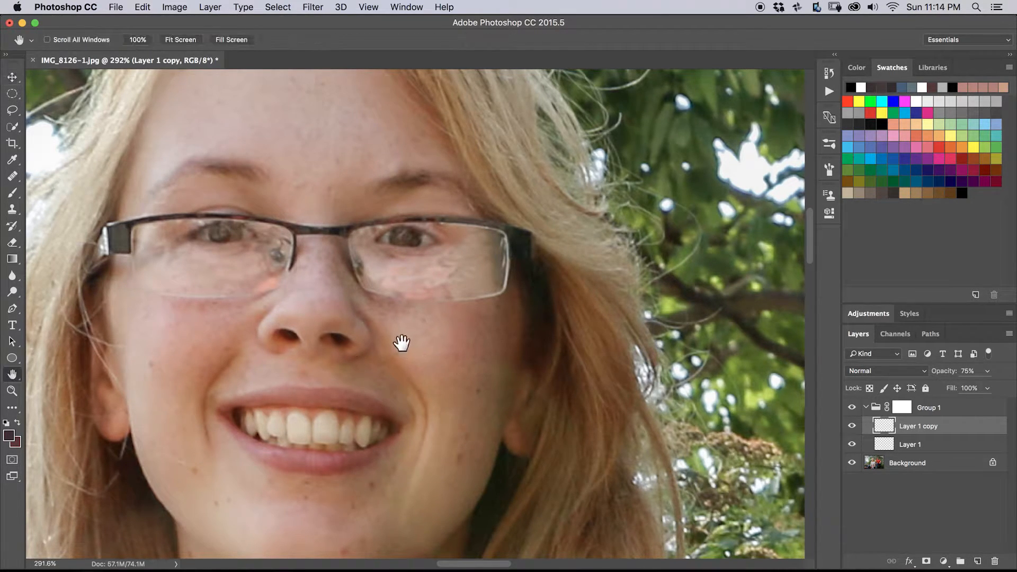
left_click(11, 176)
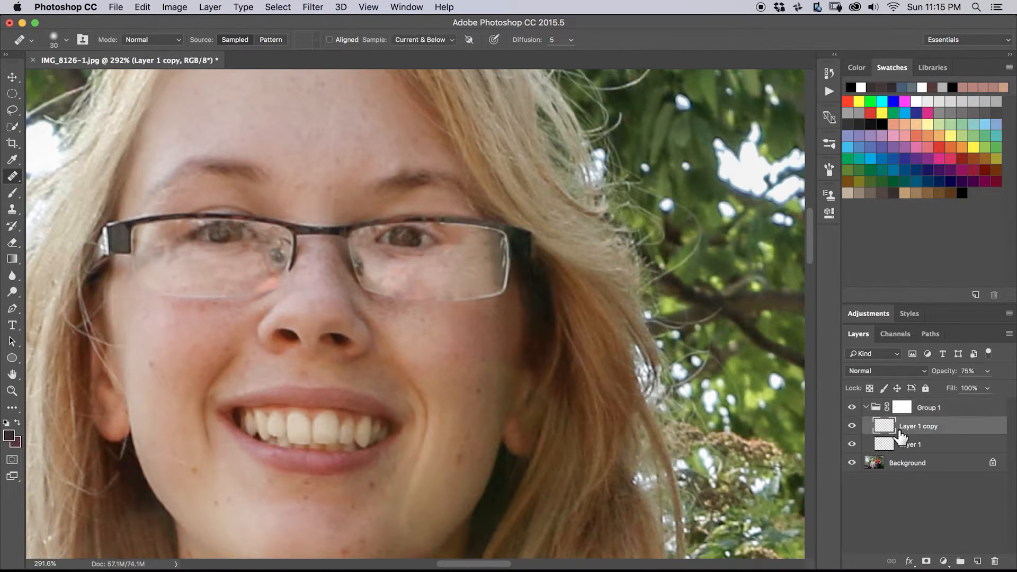
Create empty Layer 2 in the group and heal the glare on the right lens.
left_click(960, 560)
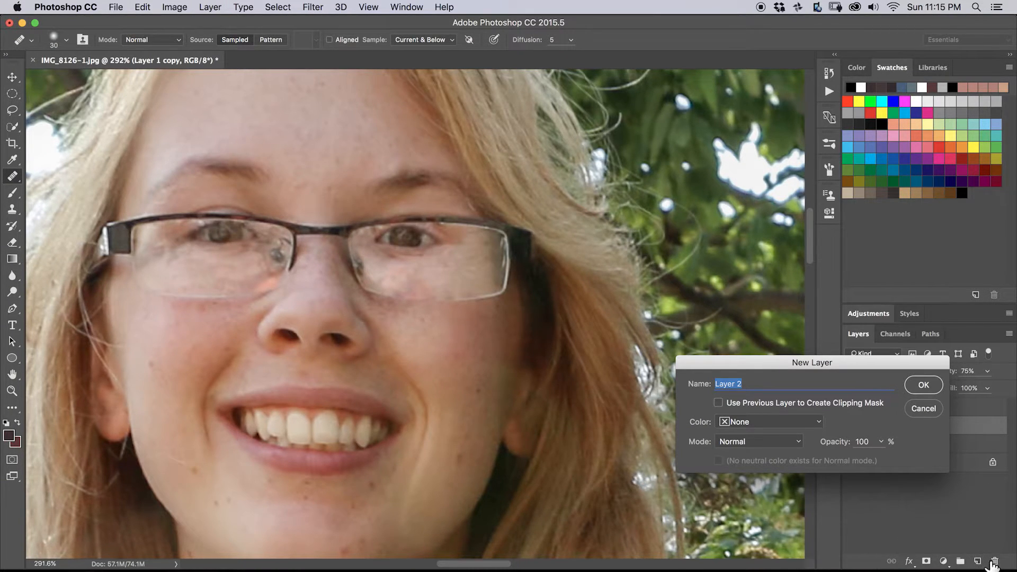
left_click(922, 384)
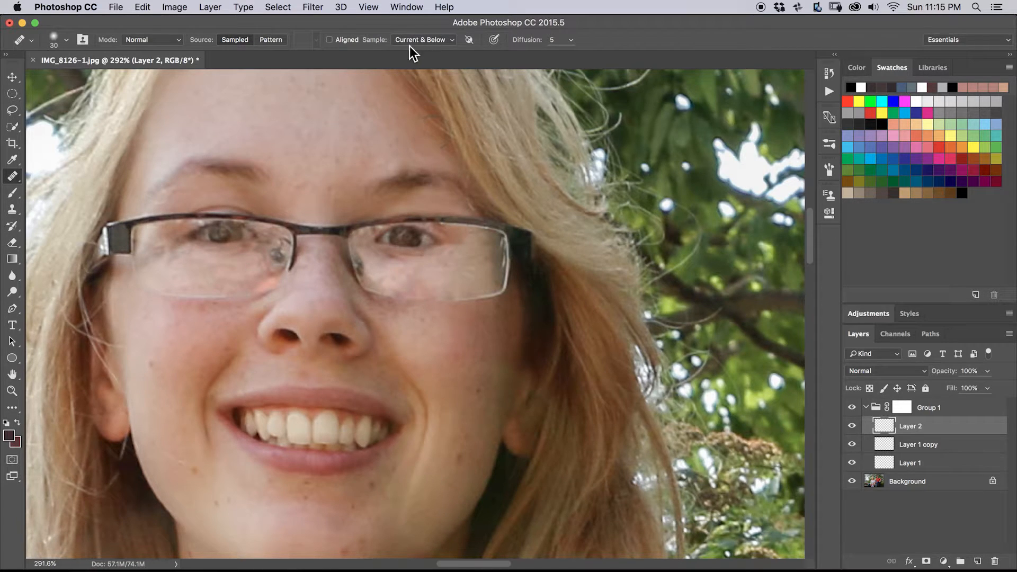
mouse_move(433, 331)
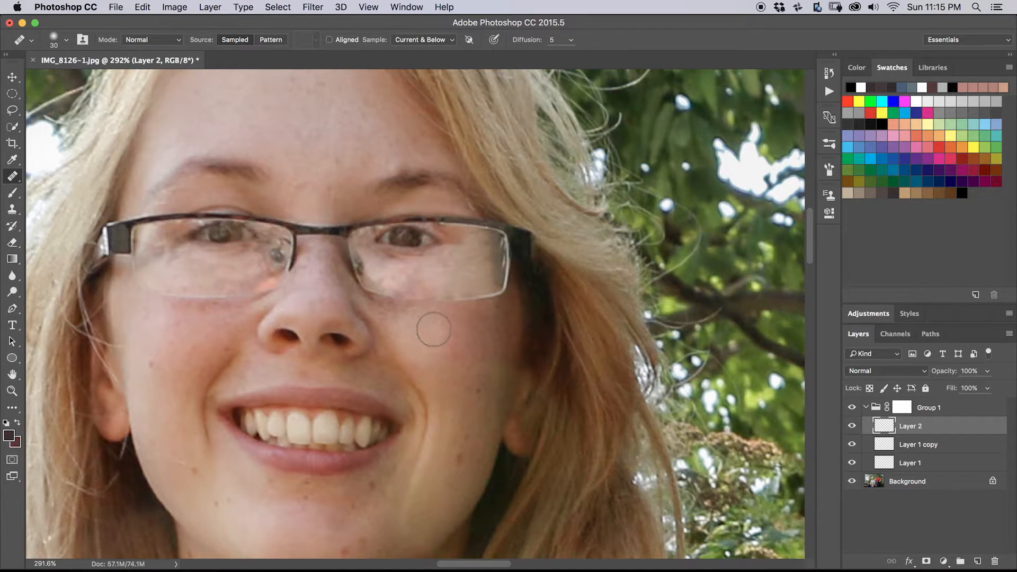
left_click(436, 342)
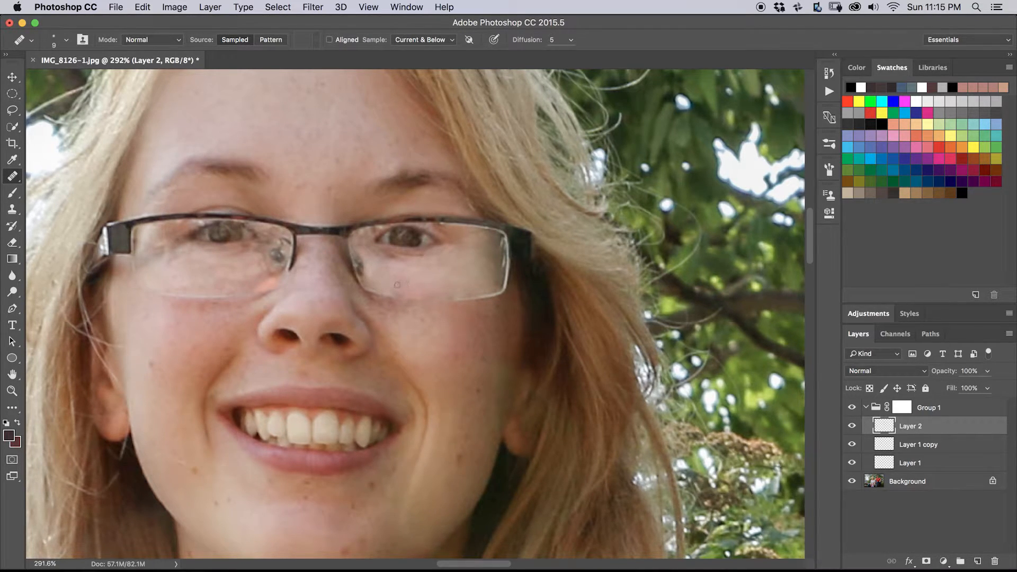
Move between the group's mask and Layer 2 to continue the healing touch-ups.
left_click(901, 406)
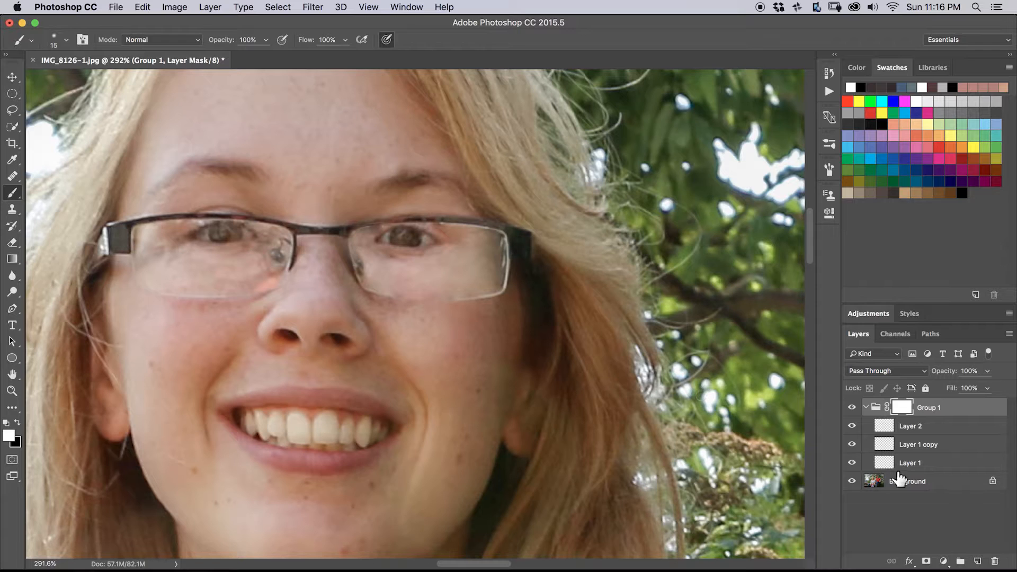
left_click(911, 426)
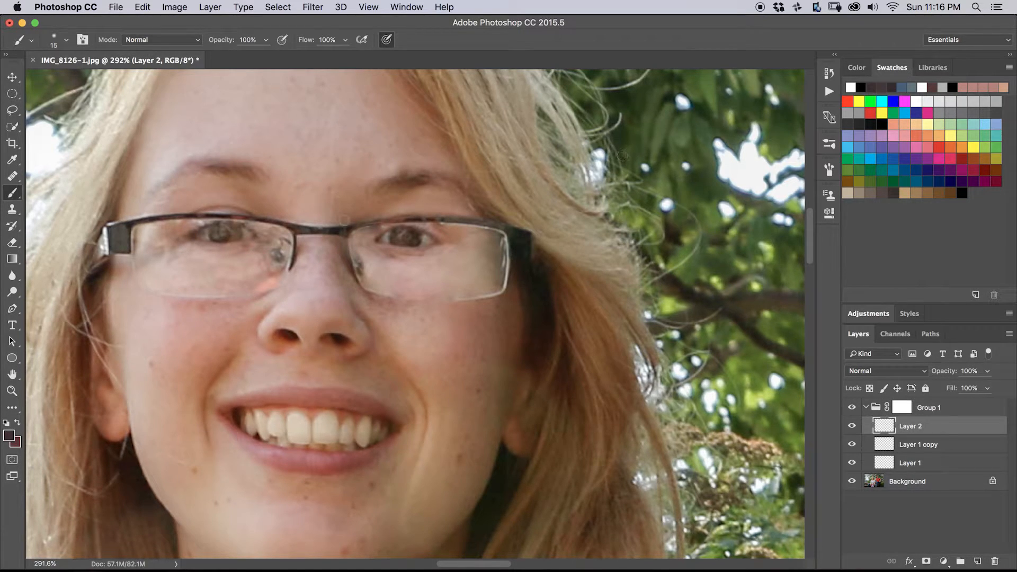
left_click(12, 177)
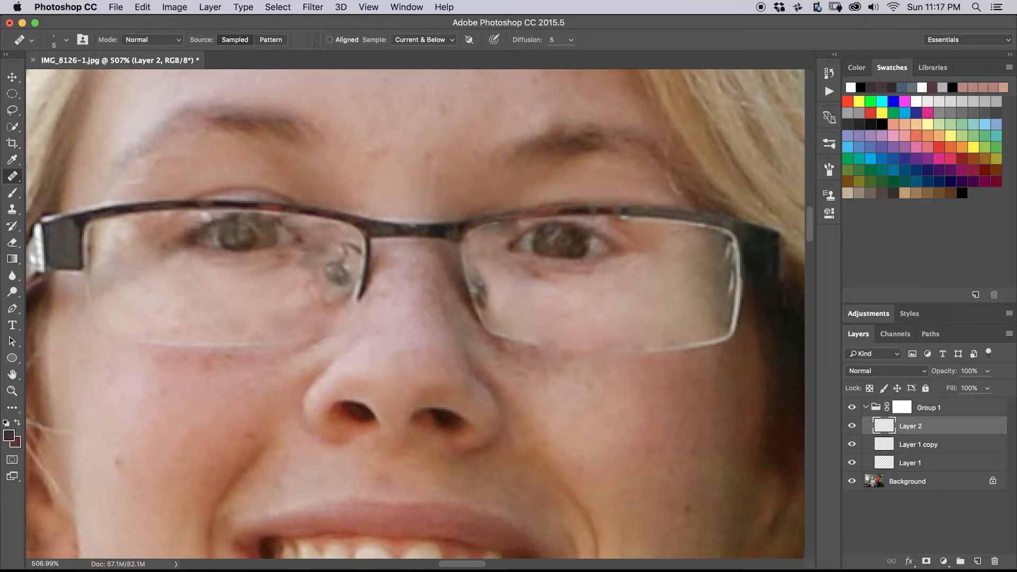
left_click(929, 406)
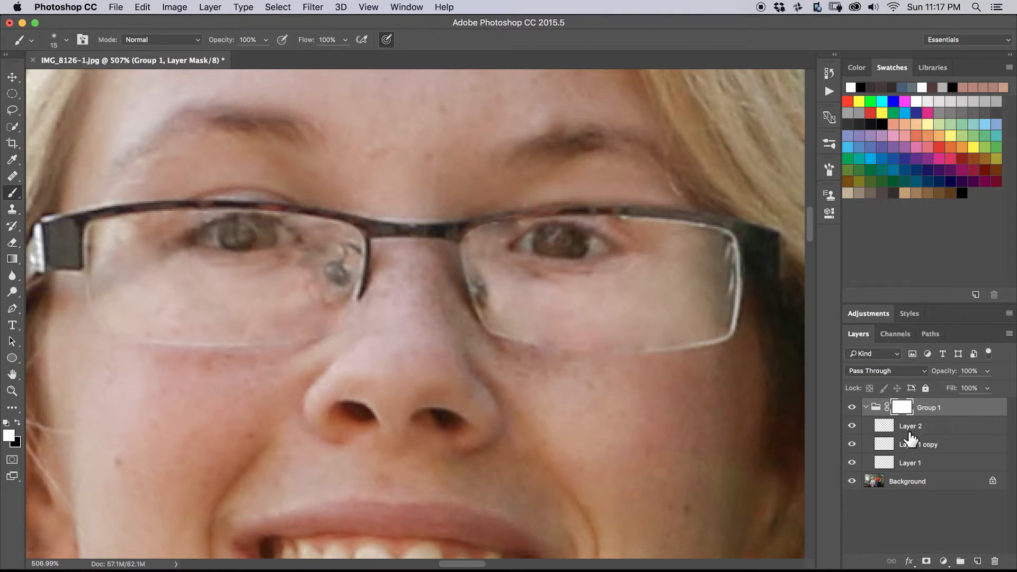
Raise Layer 1 copy's opacity from 75% to 89%, then select Layer 1 and the group's mask.
left_click(918, 443)
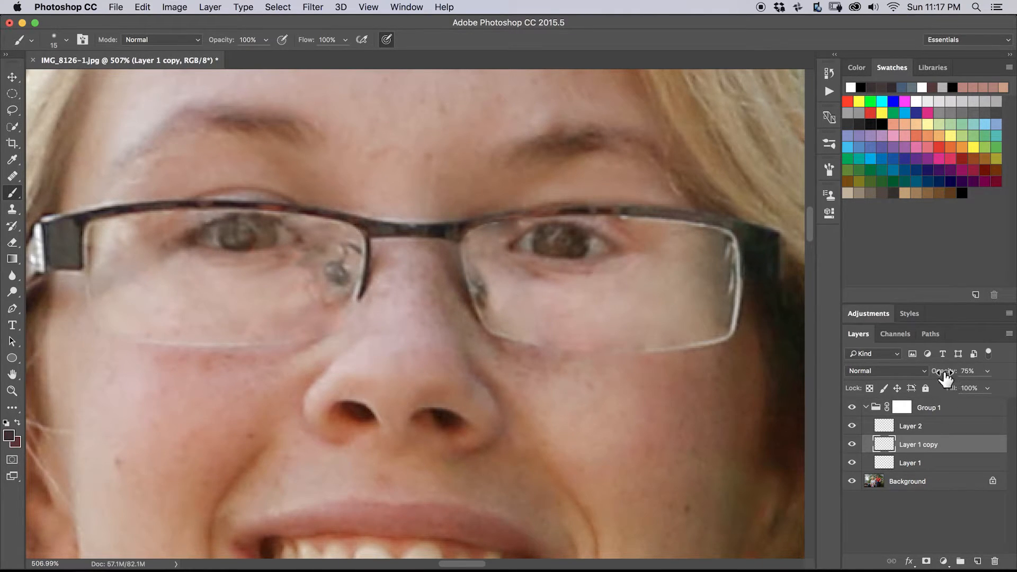
left_click(969, 371)
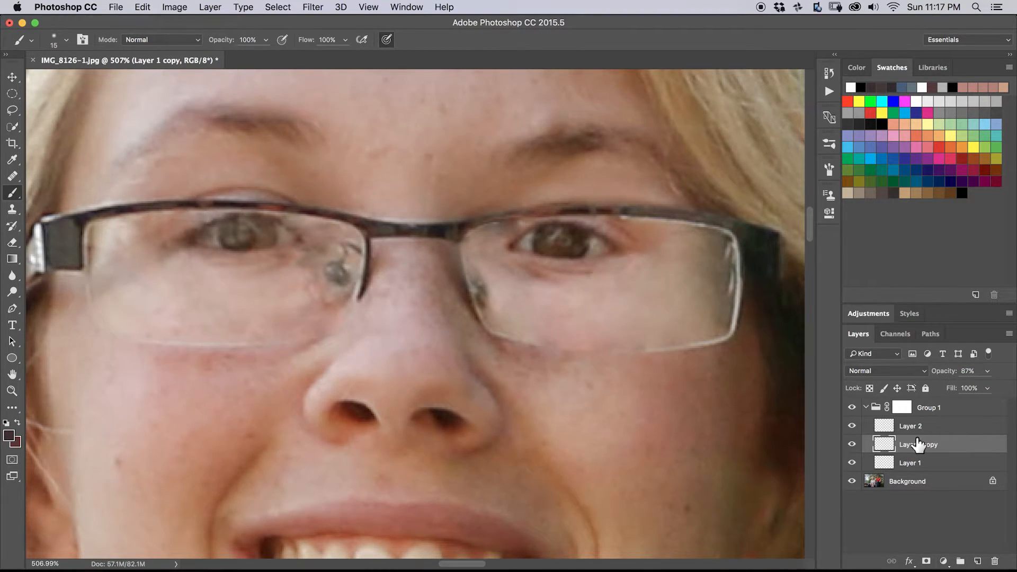
left_click(11, 77)
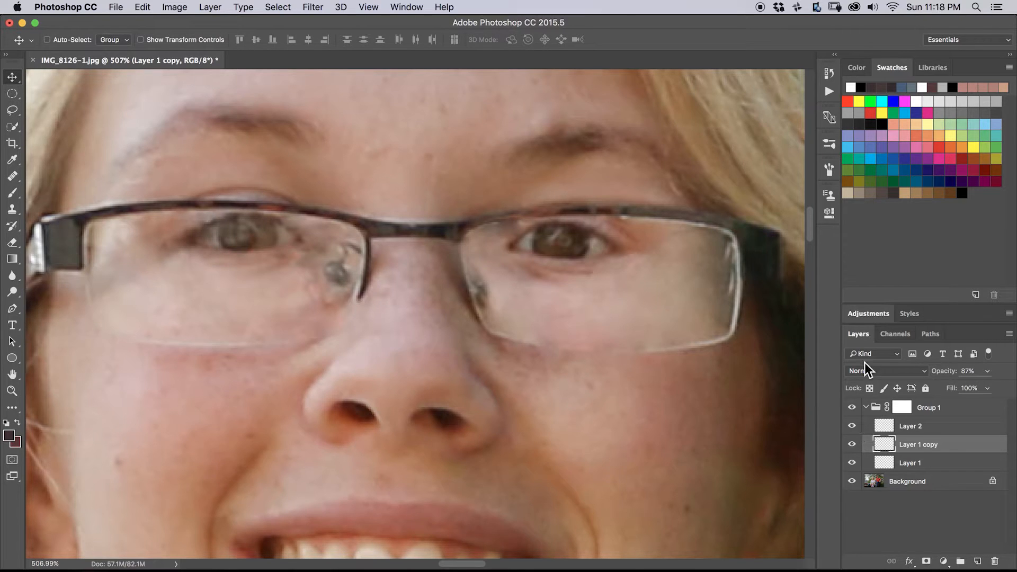
mouse_move(833, 363)
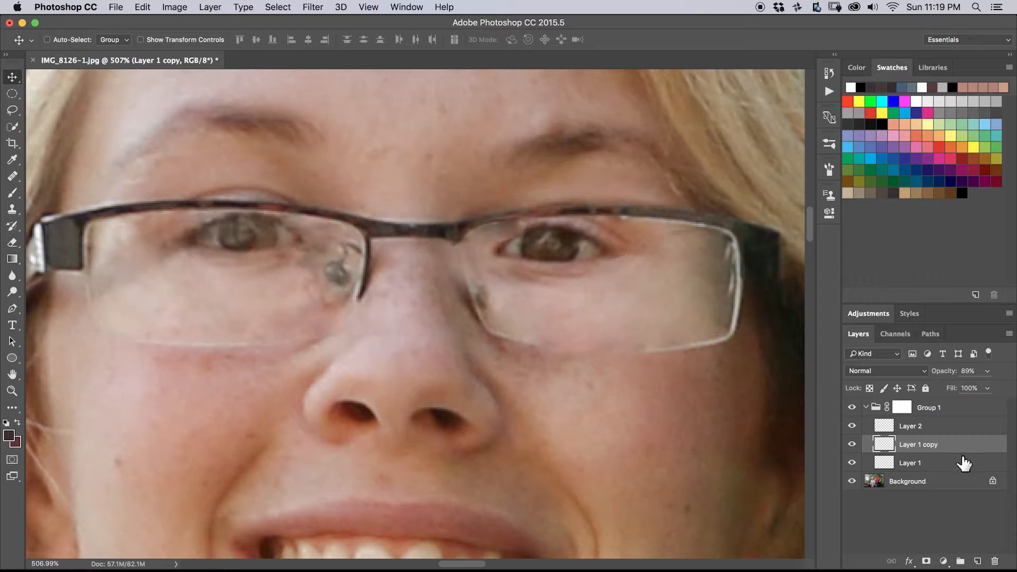
left_click(909, 463)
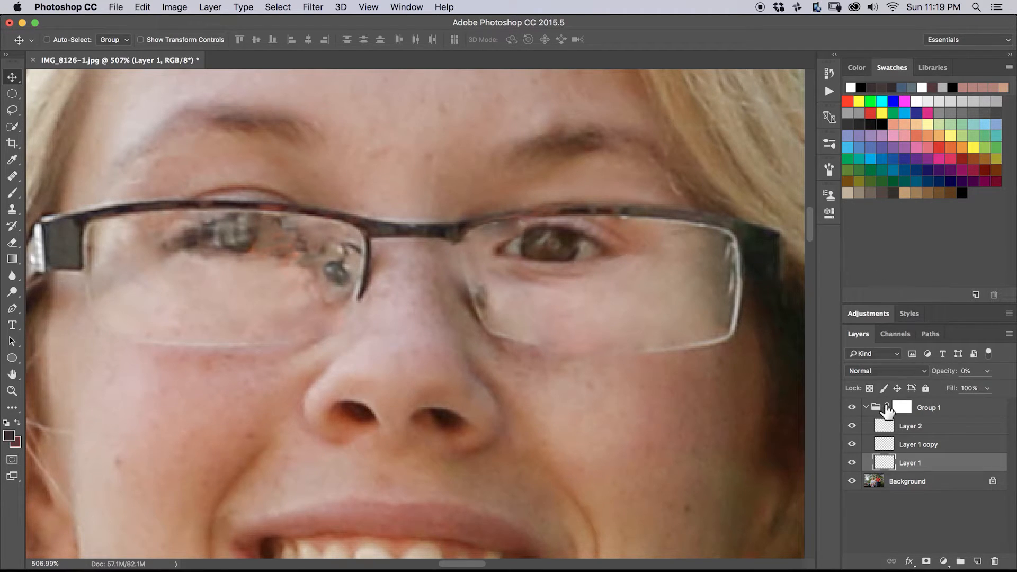
left_click(900, 407)
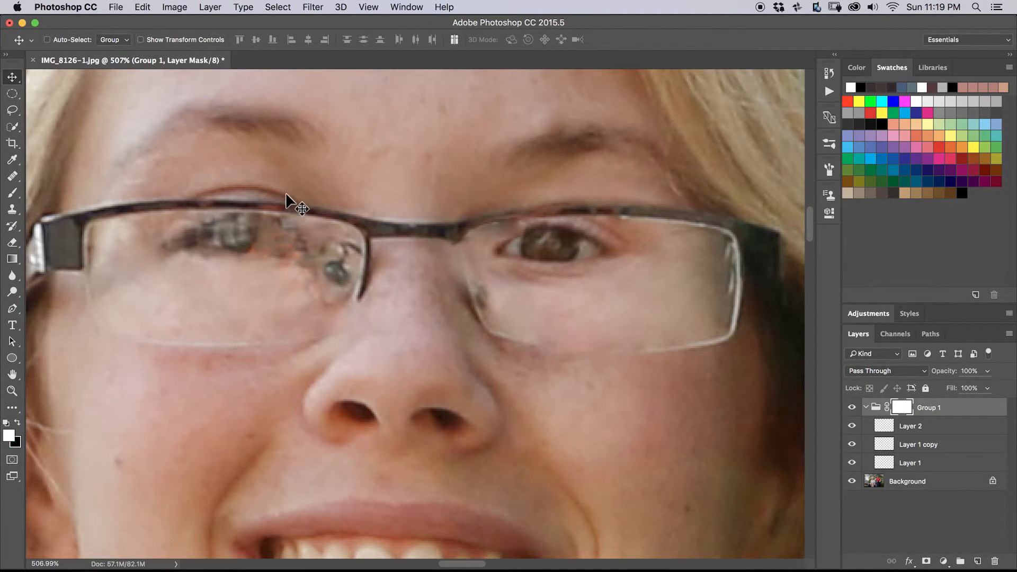
mouse_move(824, 415)
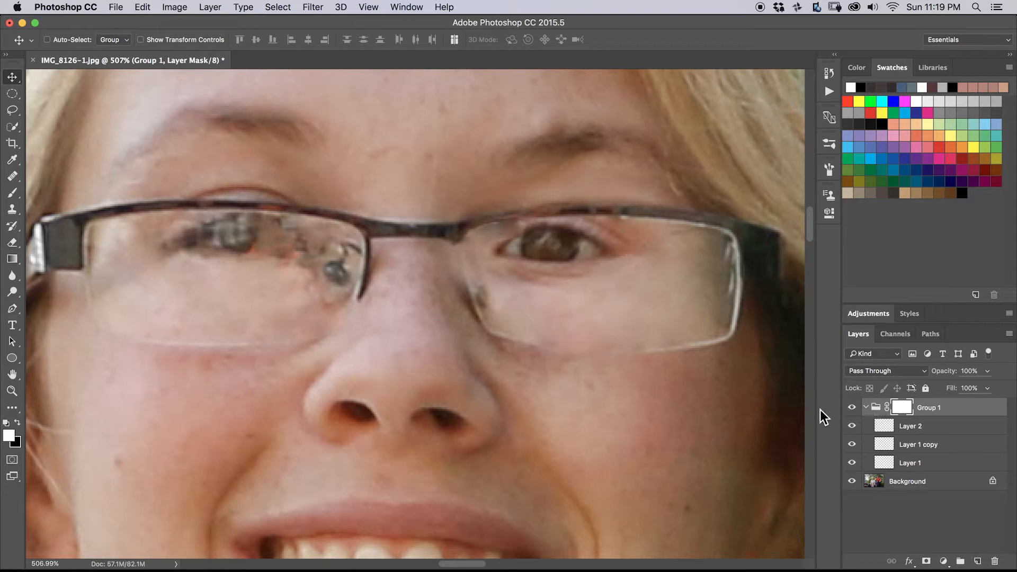
Raise Layer 1's opacity so the rebuilt eye shows through the lens.
left_click(12, 193)
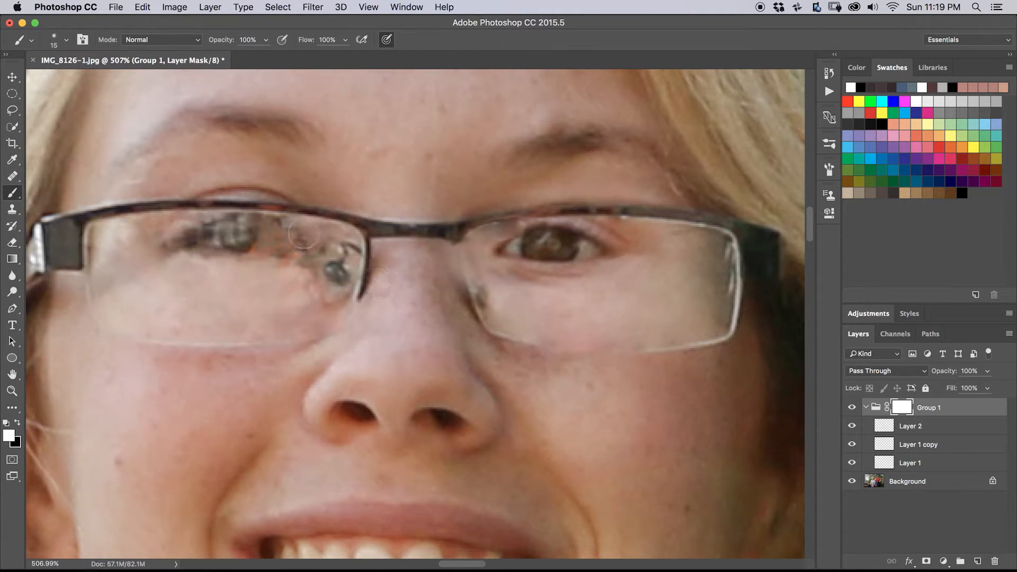
left_click(910, 463)
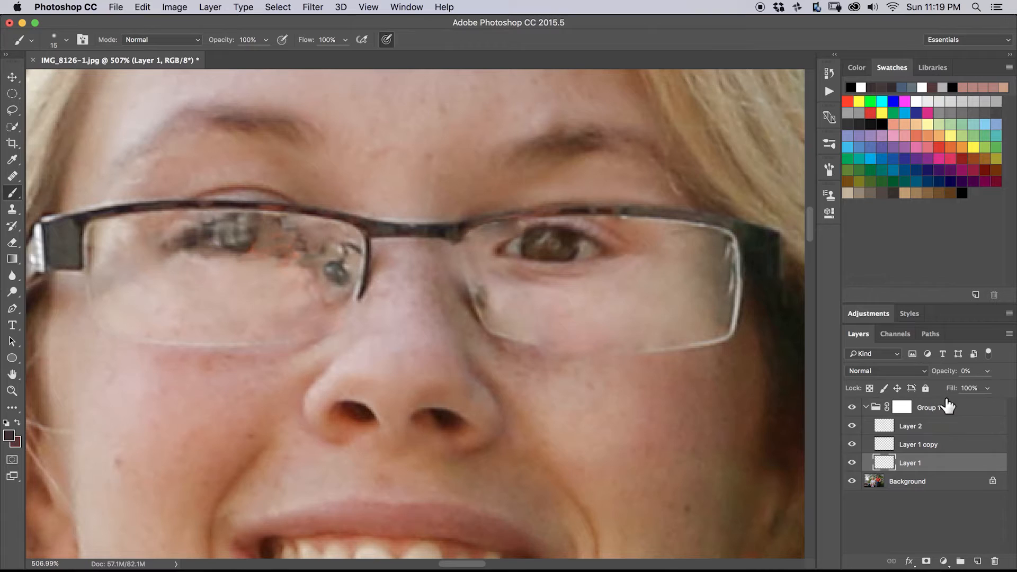
left_click(965, 371)
type("91")
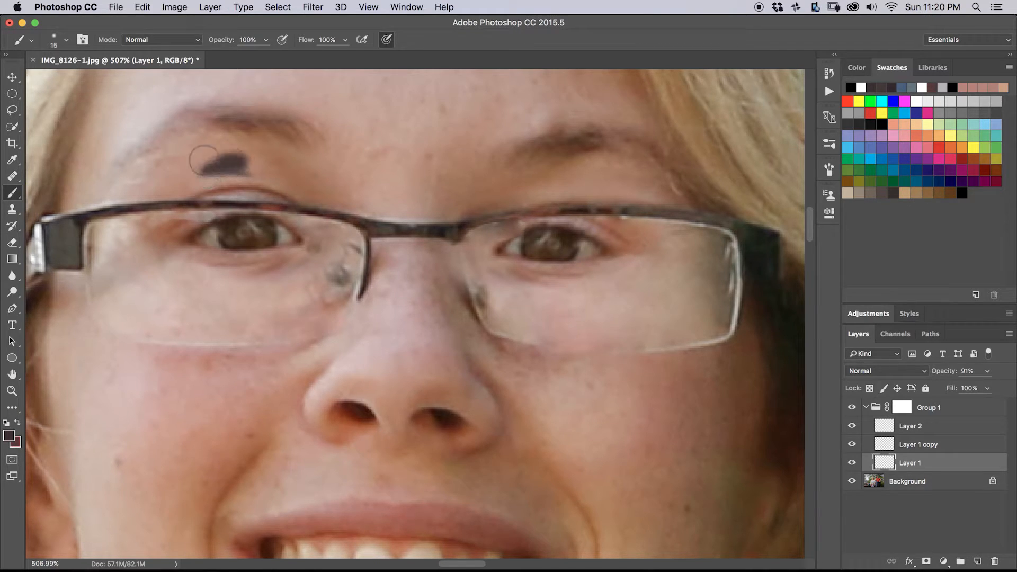
left_click(220, 149)
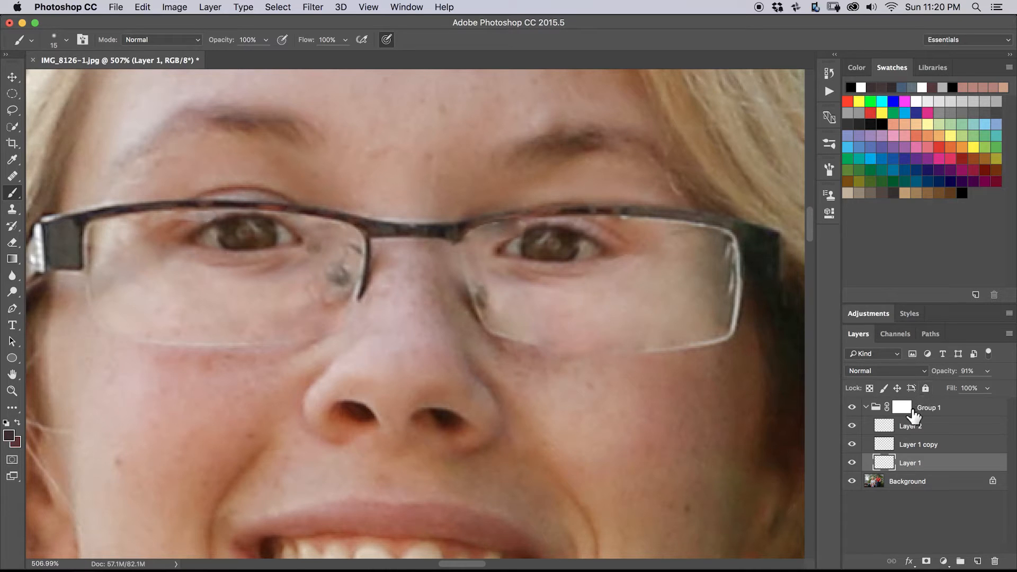
Set Layer 1 to about 79% opacity and paint black on the group's mask around the eyes.
left_click(901, 407)
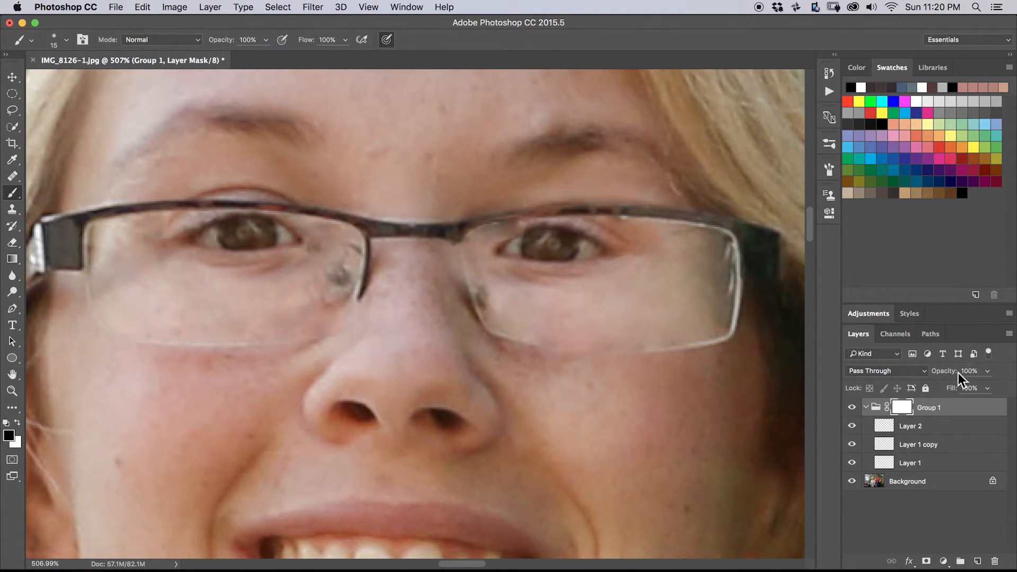
mouse_move(912, 454)
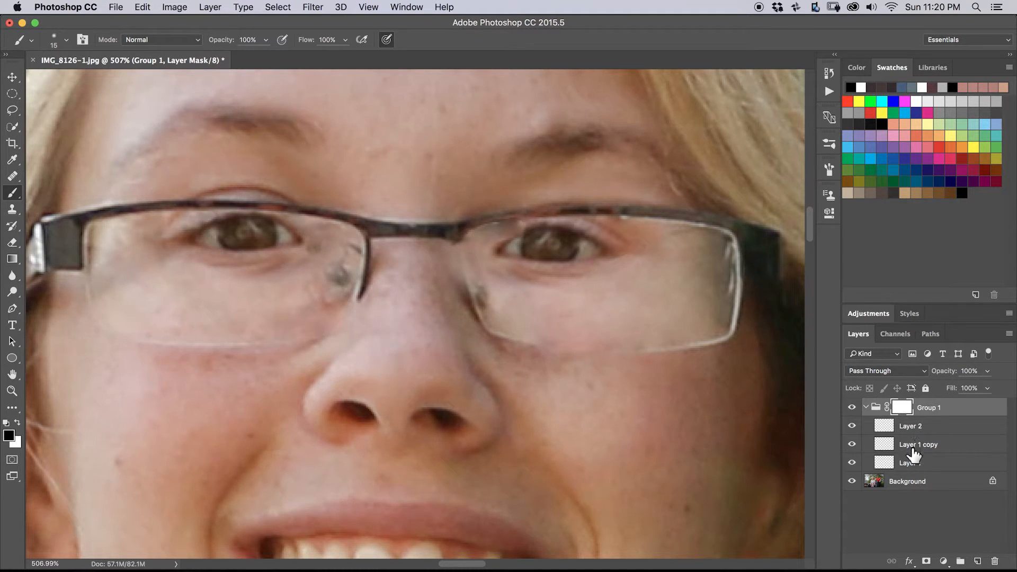
left_click(910, 462)
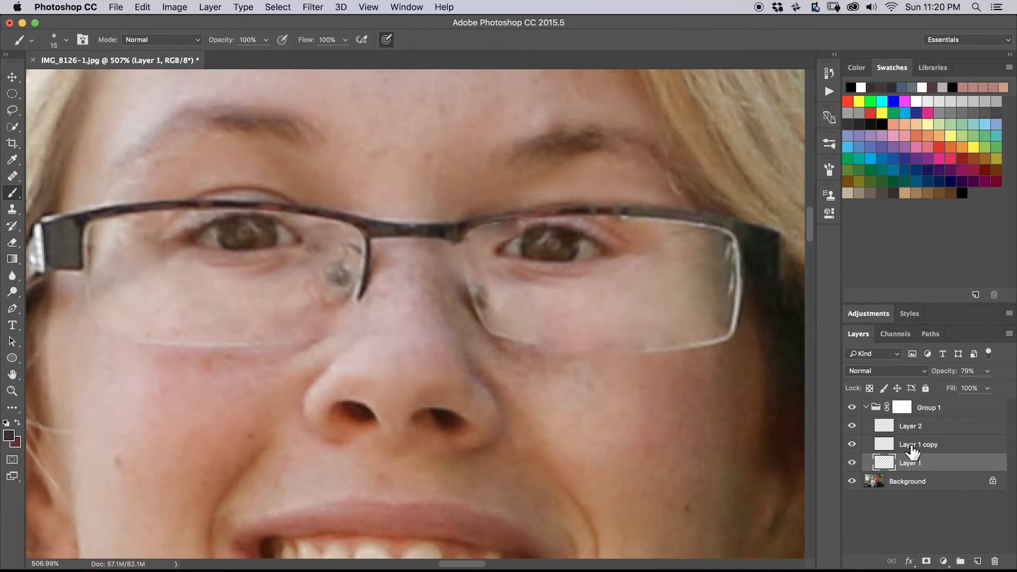
left_click(917, 444)
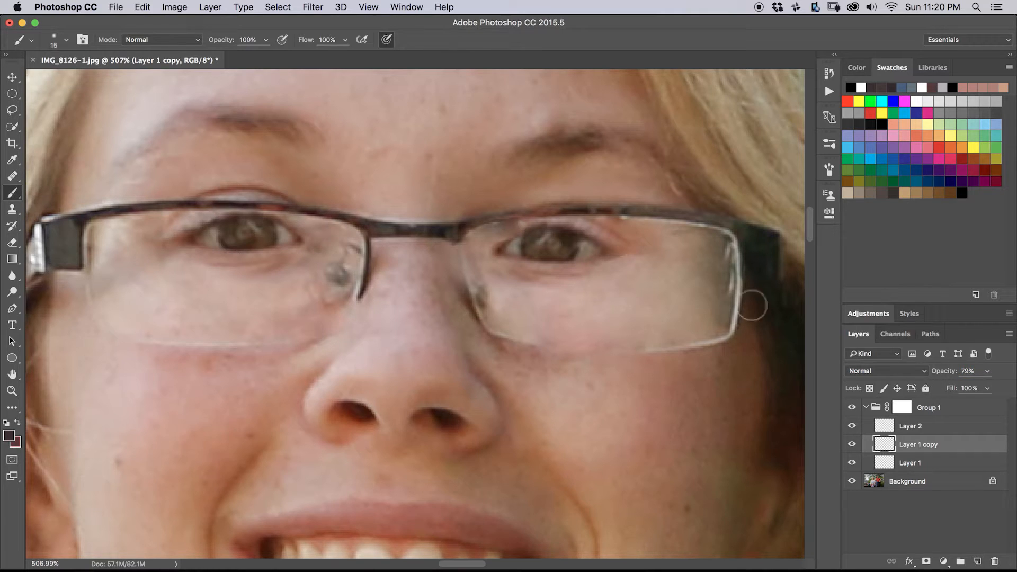
left_click(928, 407)
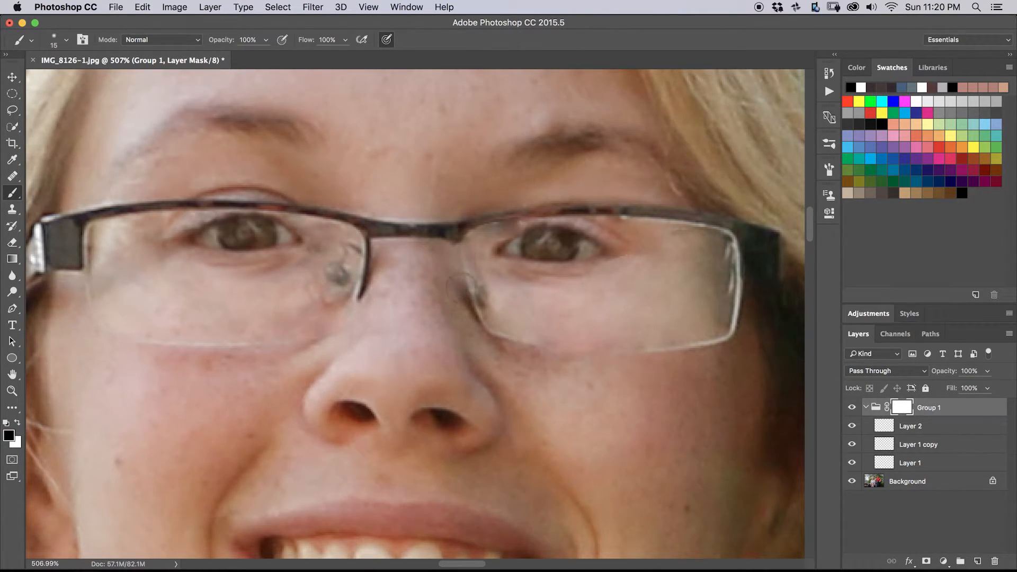
mouse_move(449, 278)
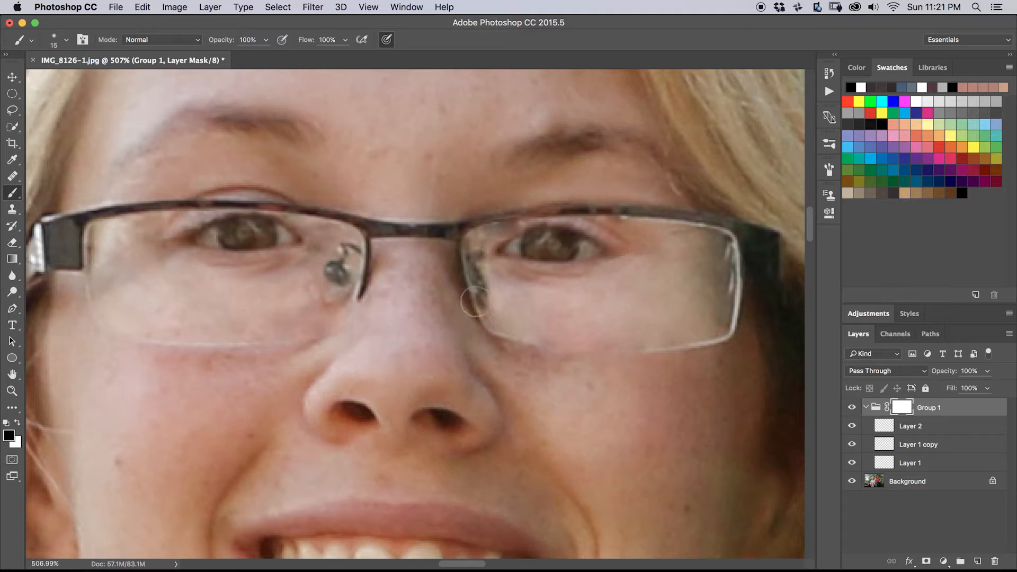
mouse_move(362, 306)
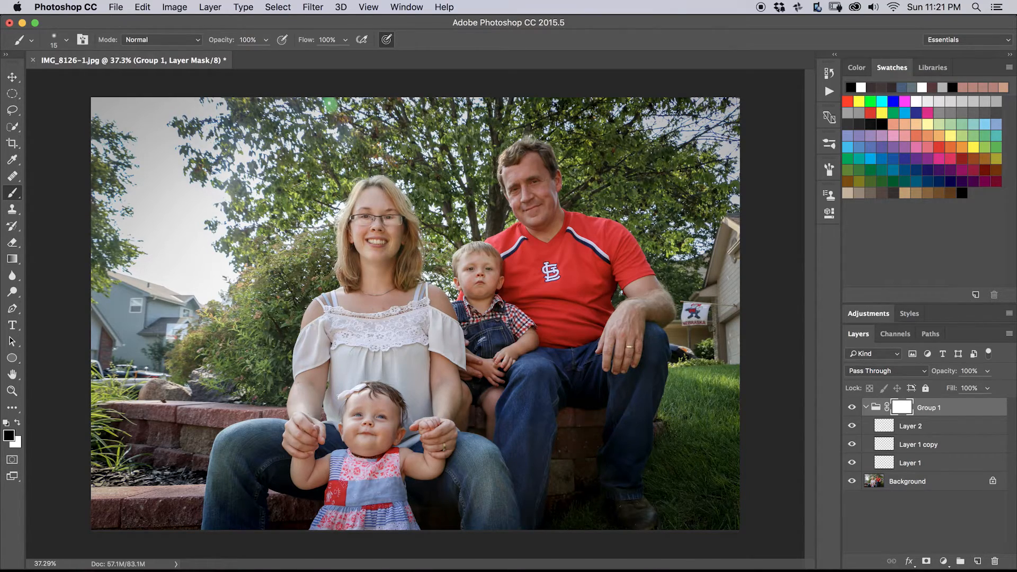
Zoom in on the mother's face and select Layer 1 copy for free transform.
left_click(407, 223)
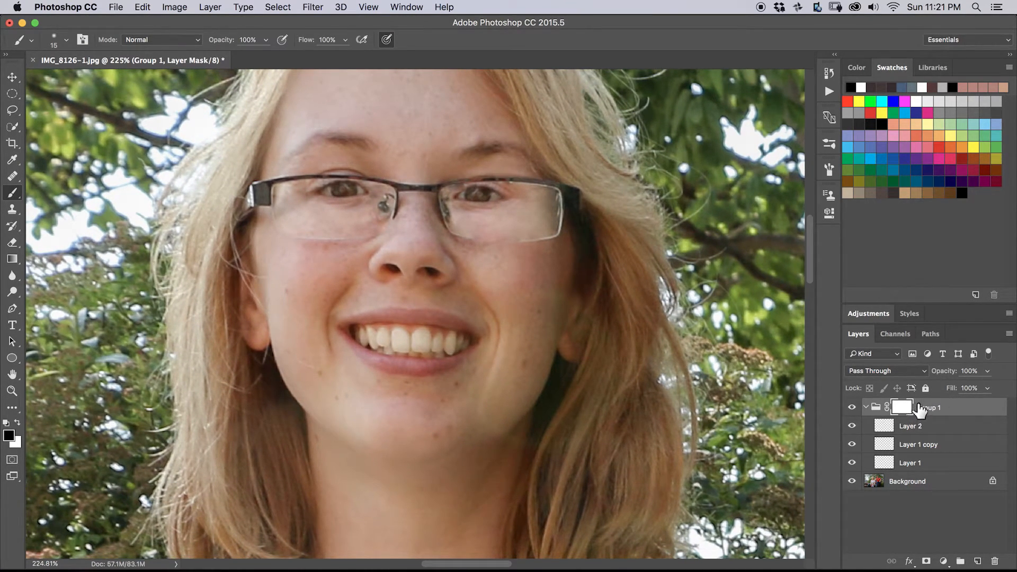
mouse_move(886, 360)
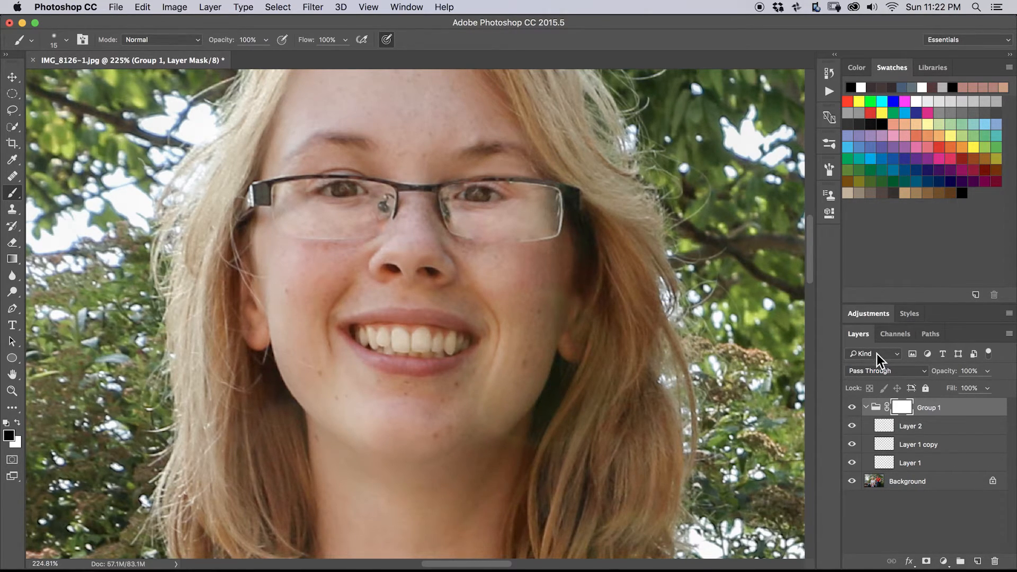
mouse_move(891, 438)
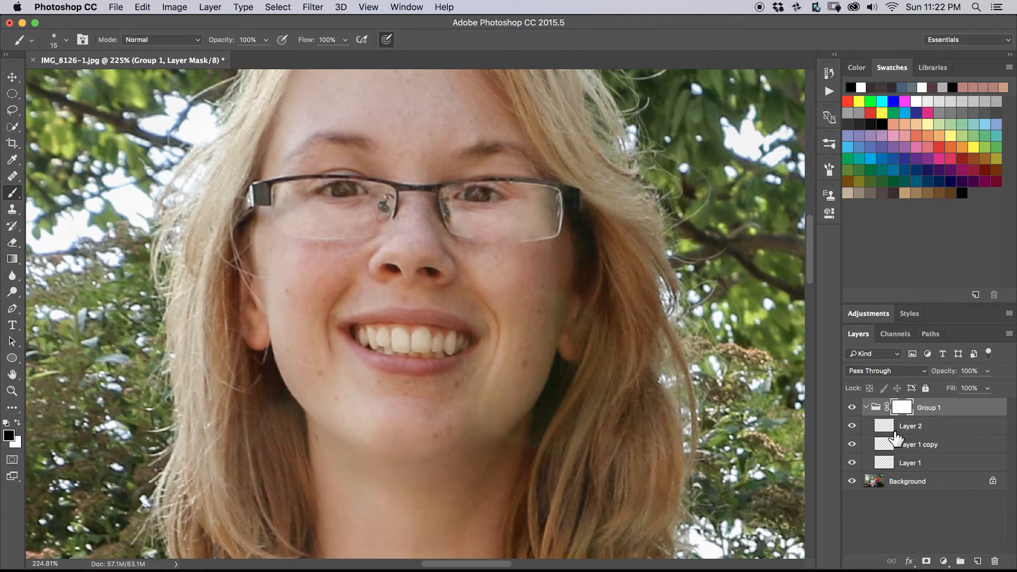
left_click(918, 444)
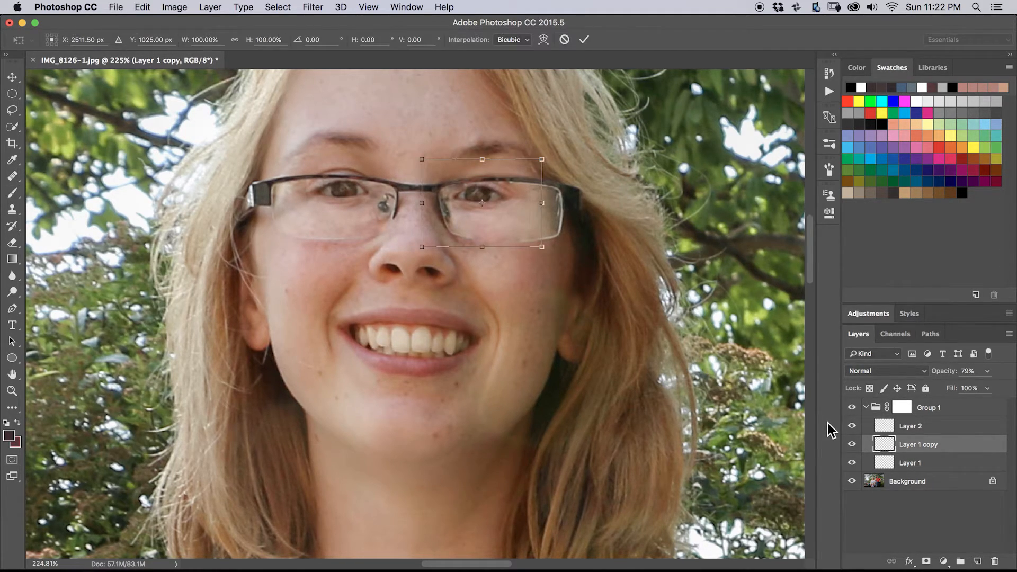
mouse_move(505, 209)
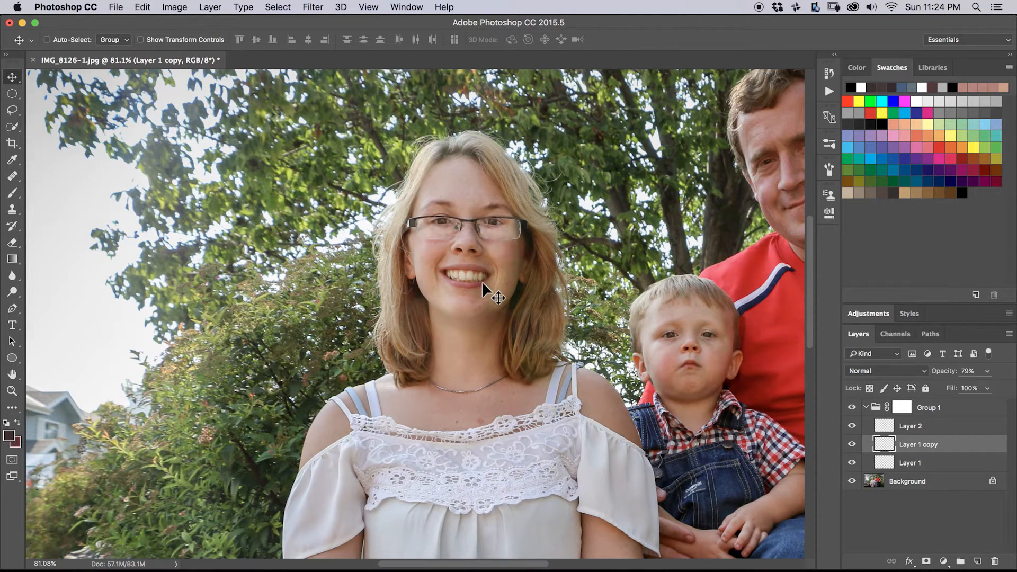
mouse_move(485, 307)
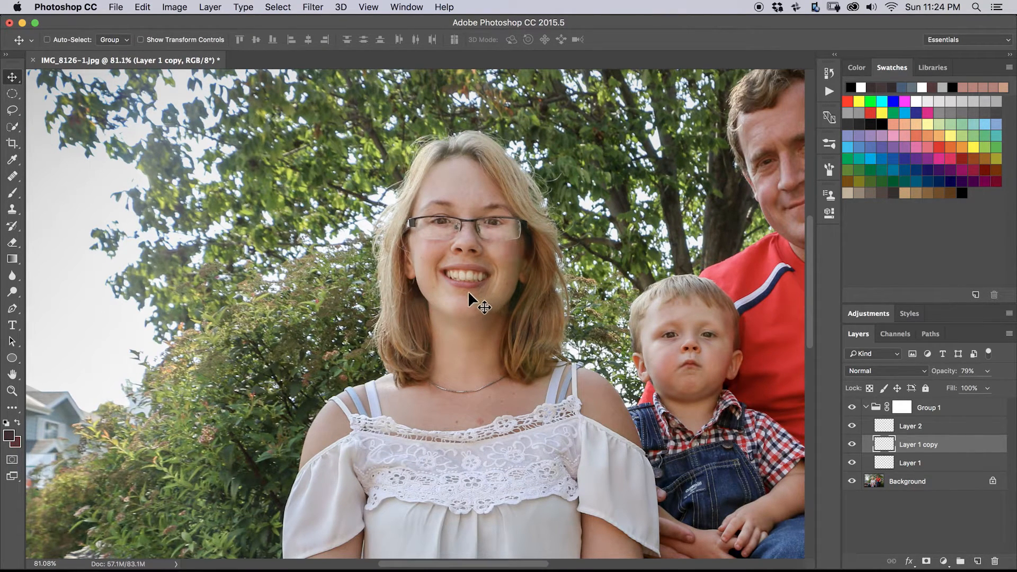
mouse_move(544, 293)
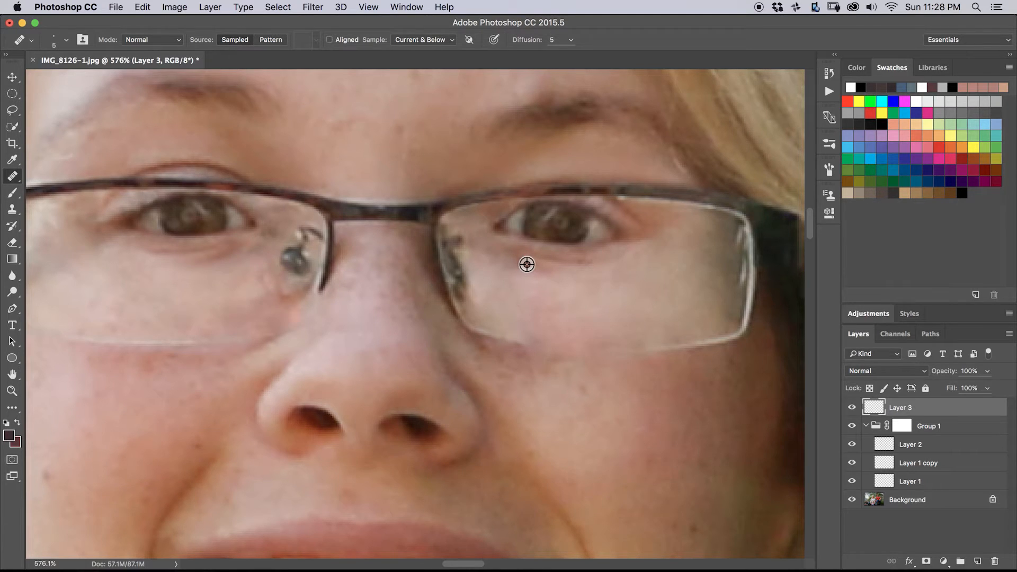
Heal a remaining reflection spot on the glasses lens with the Spot Healing Brush.
left_click(553, 272)
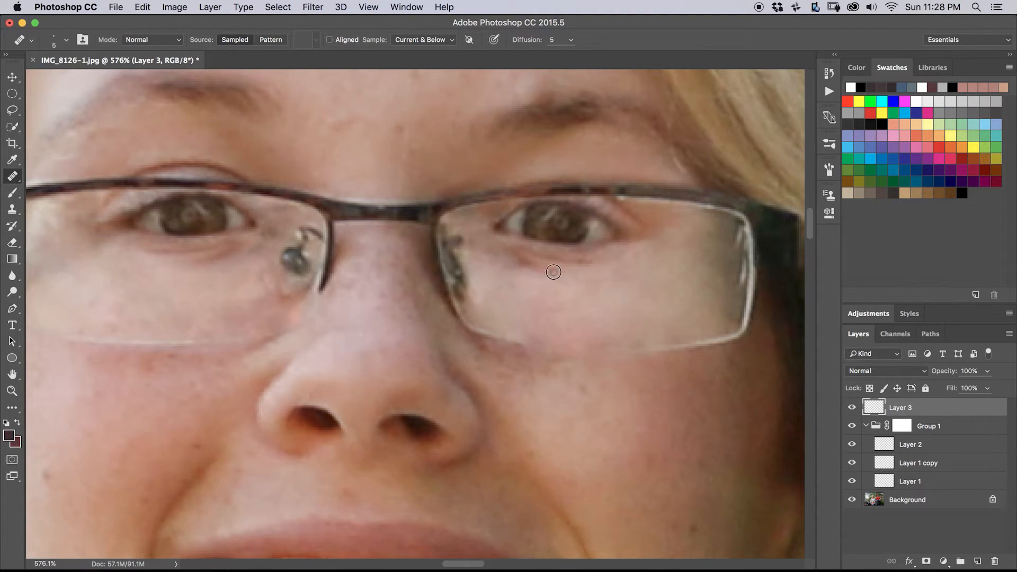
mouse_move(577, 272)
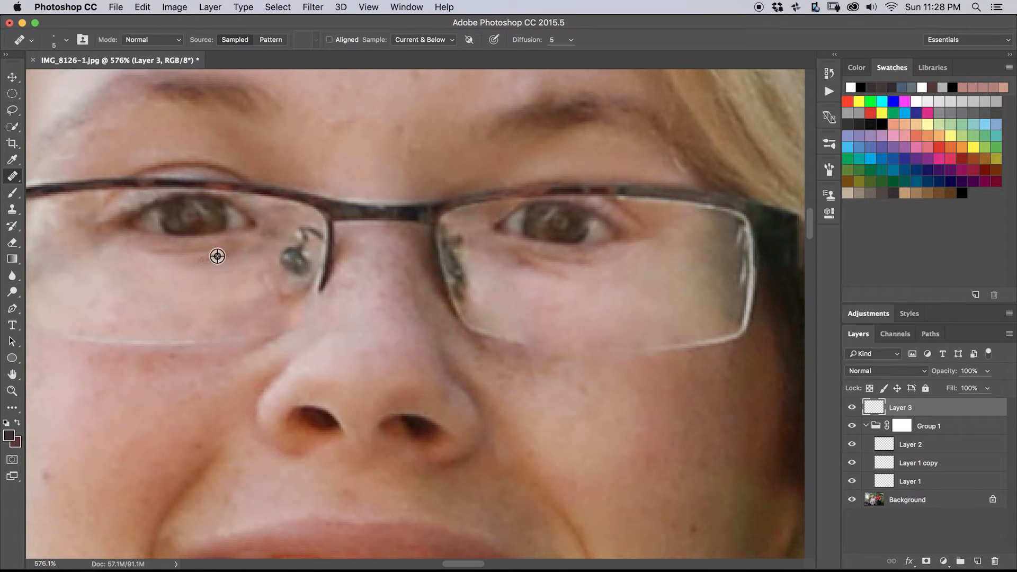
mouse_move(174, 269)
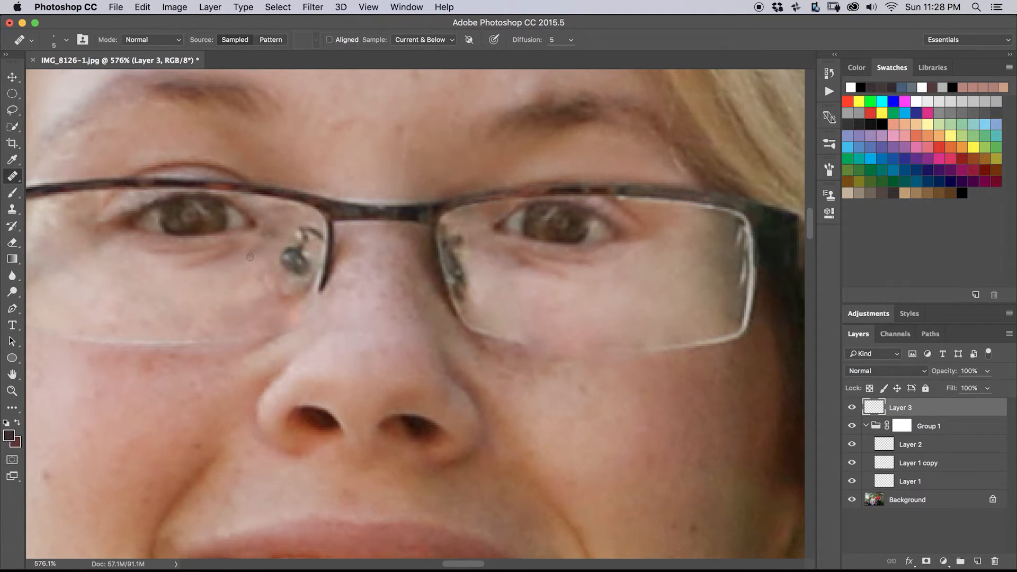
mouse_move(267, 244)
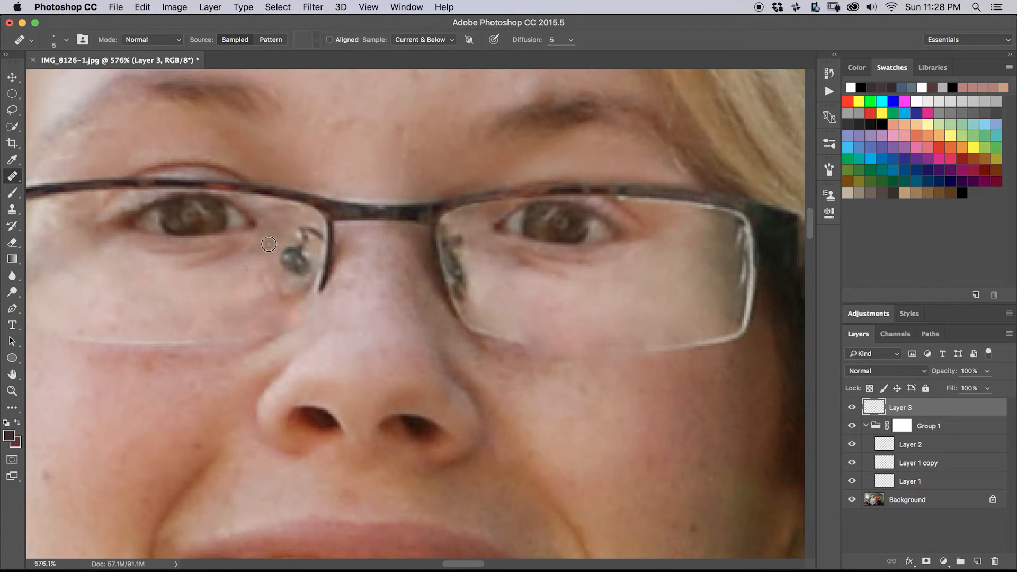
mouse_move(185, 261)
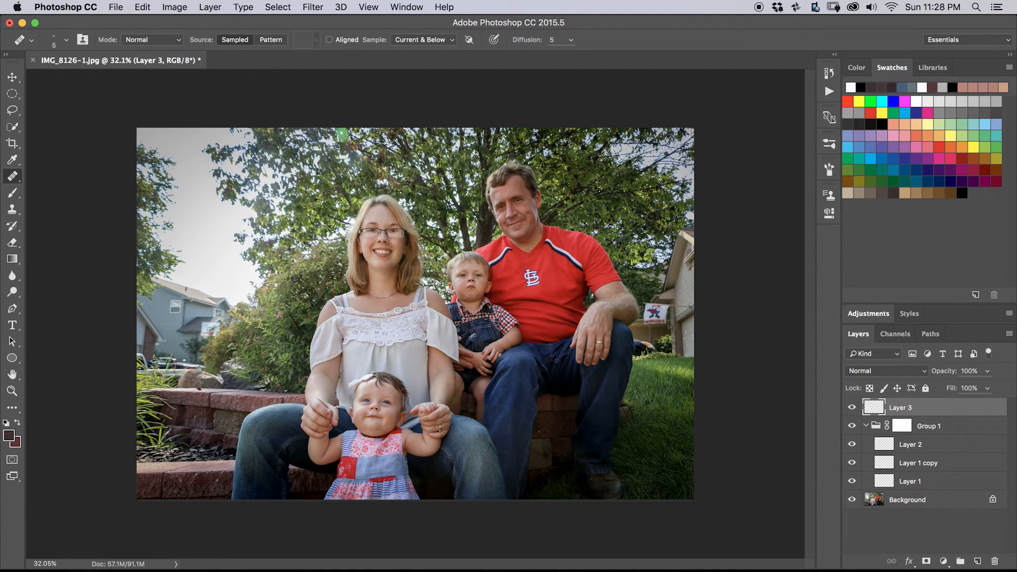
Clone sampled tree foliage over the bright sky at the photo's top left.
left_click(12, 209)
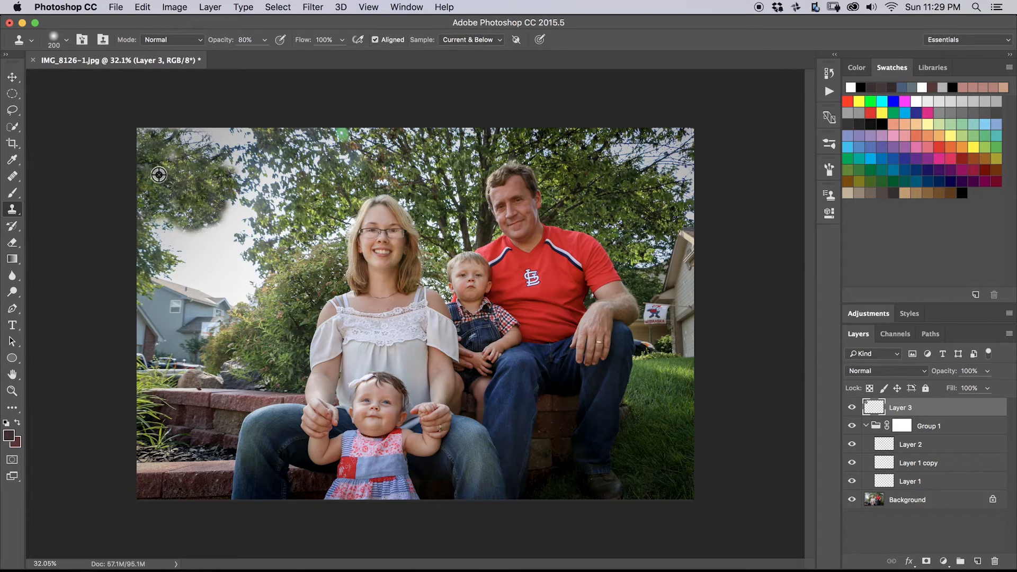
left_click(320, 207)
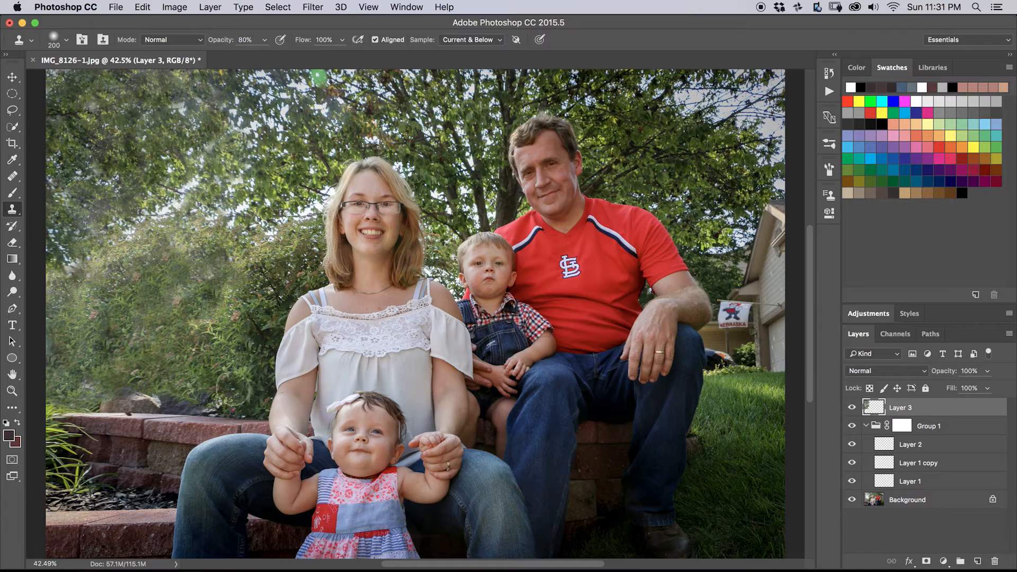
Apply a Camera Raw Radial Filter on the left foliage and commit the adjustments.
left_click(312, 7)
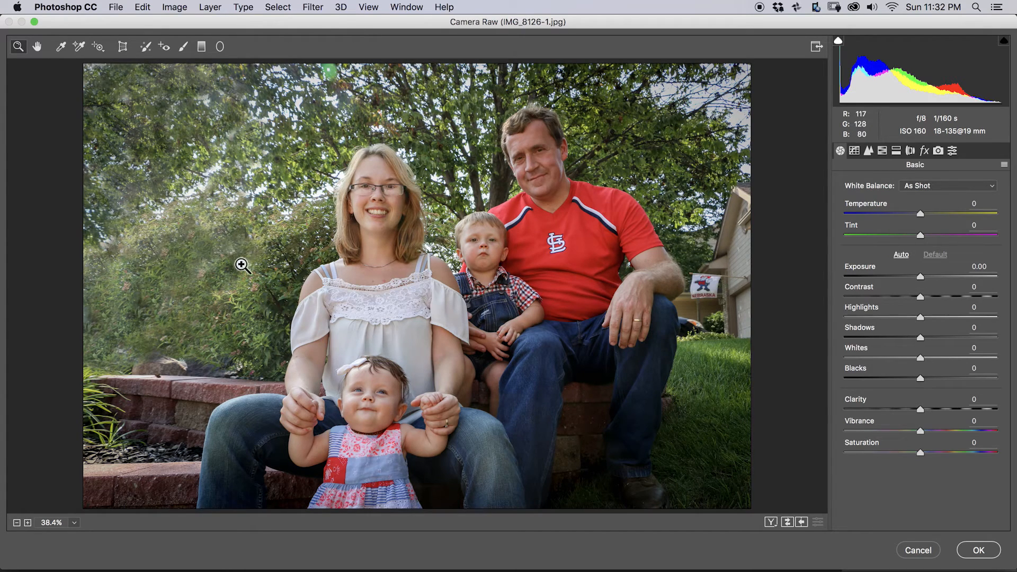
mouse_move(224, 58)
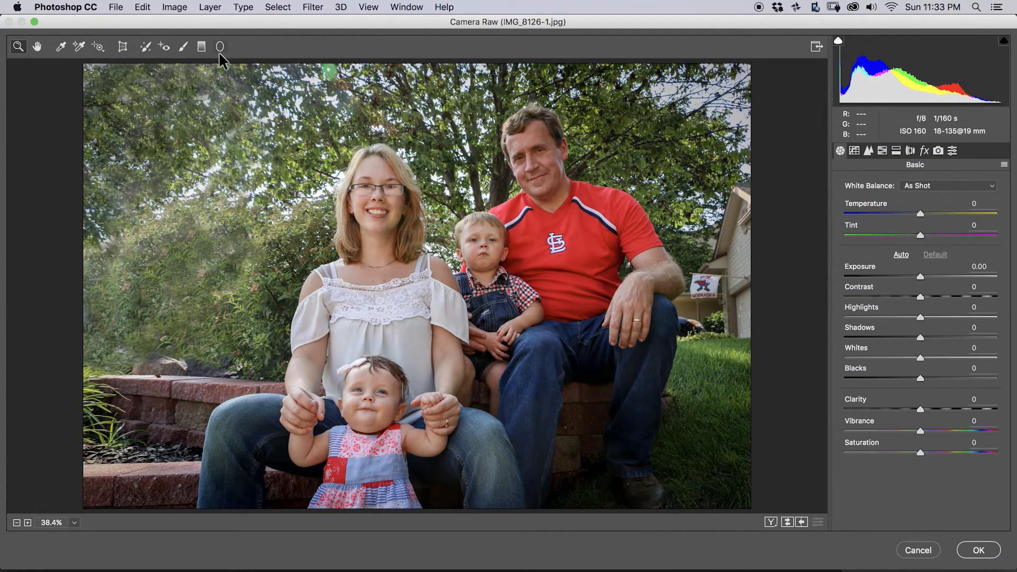
left_click(220, 45)
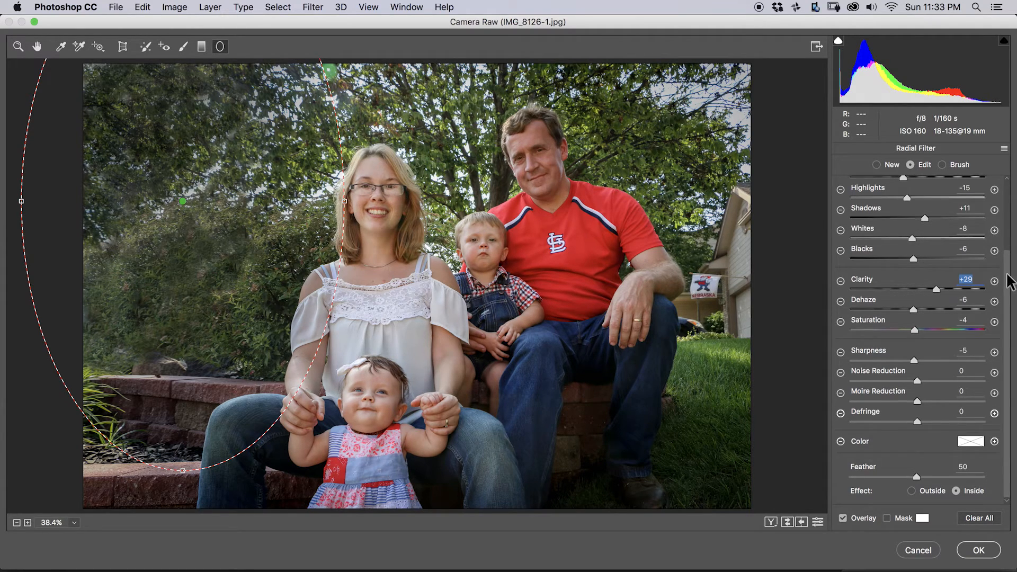
scroll("up", 3)
type("-45")
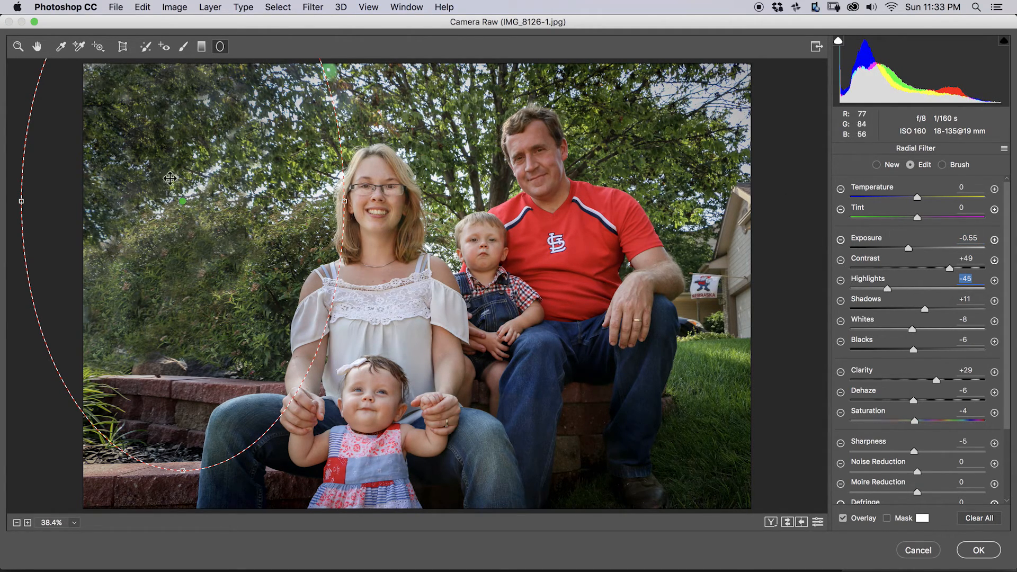
mouse_move(678, 297)
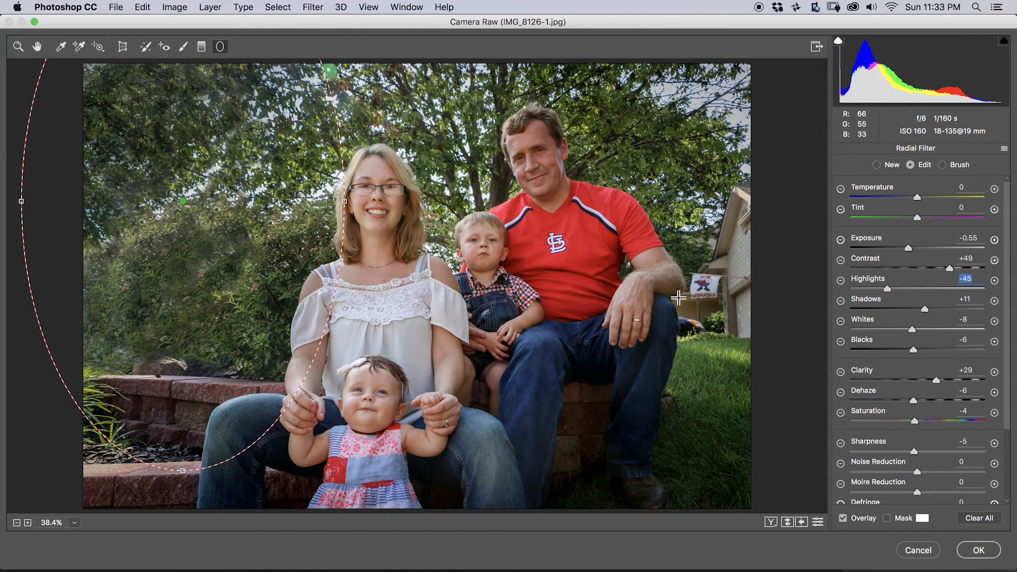
mouse_move(525, 177)
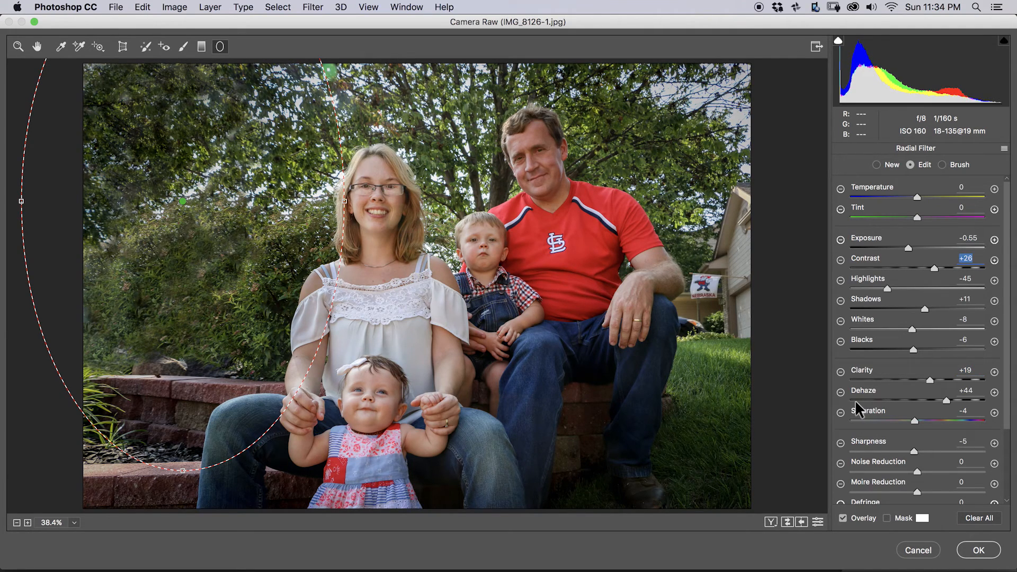
mouse_move(787, 361)
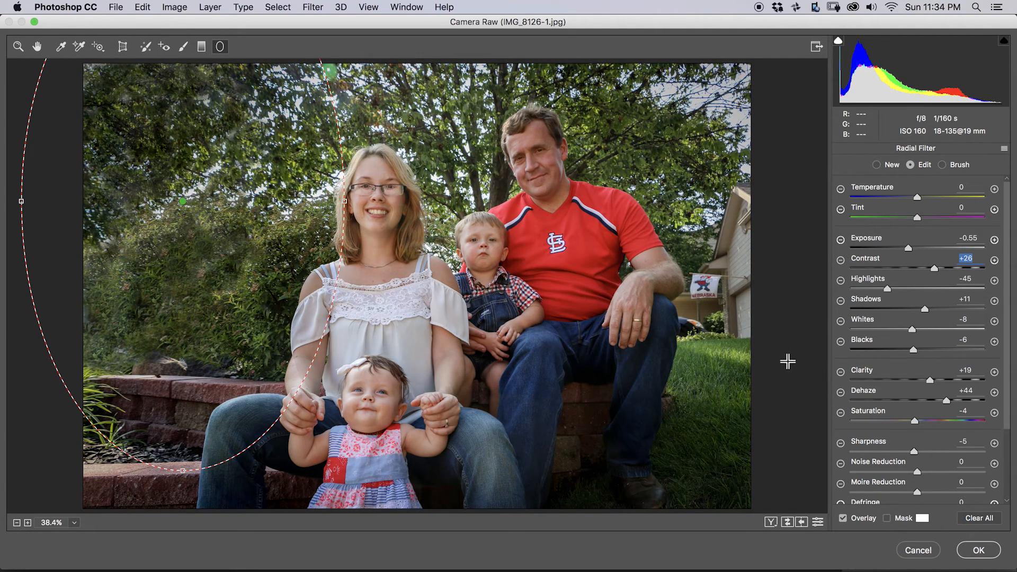
mouse_move(979, 550)
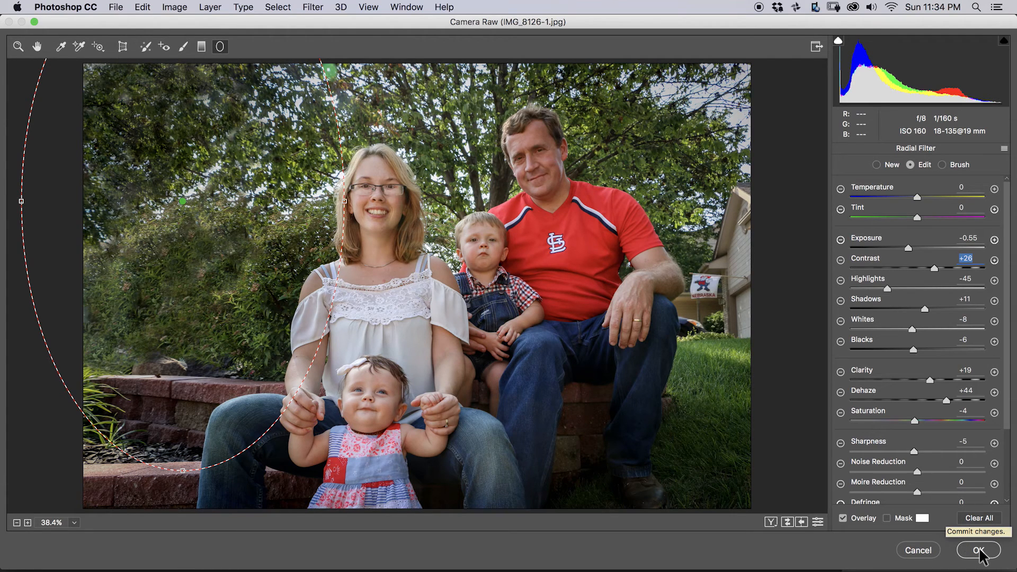
left_click(978, 550)
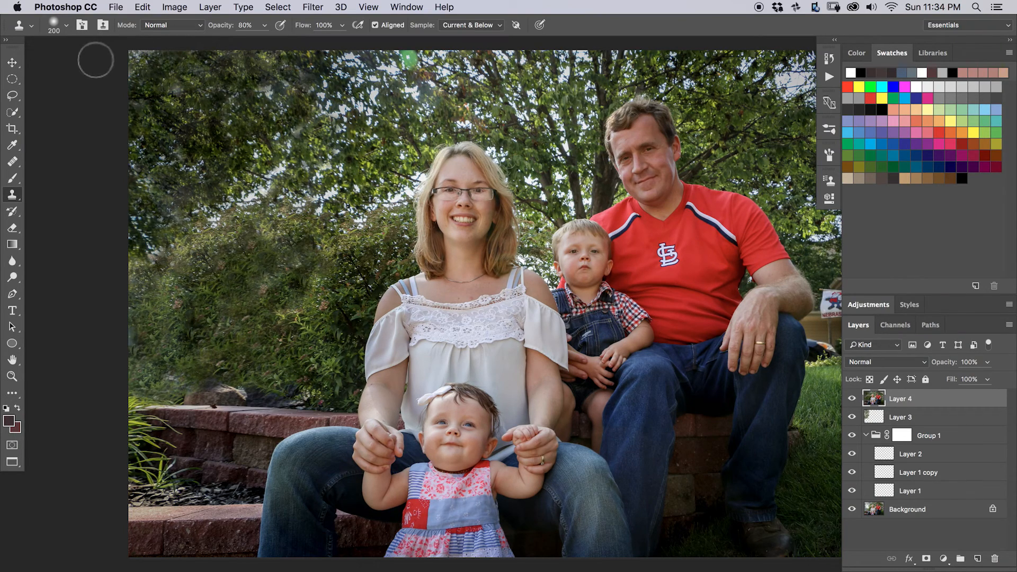